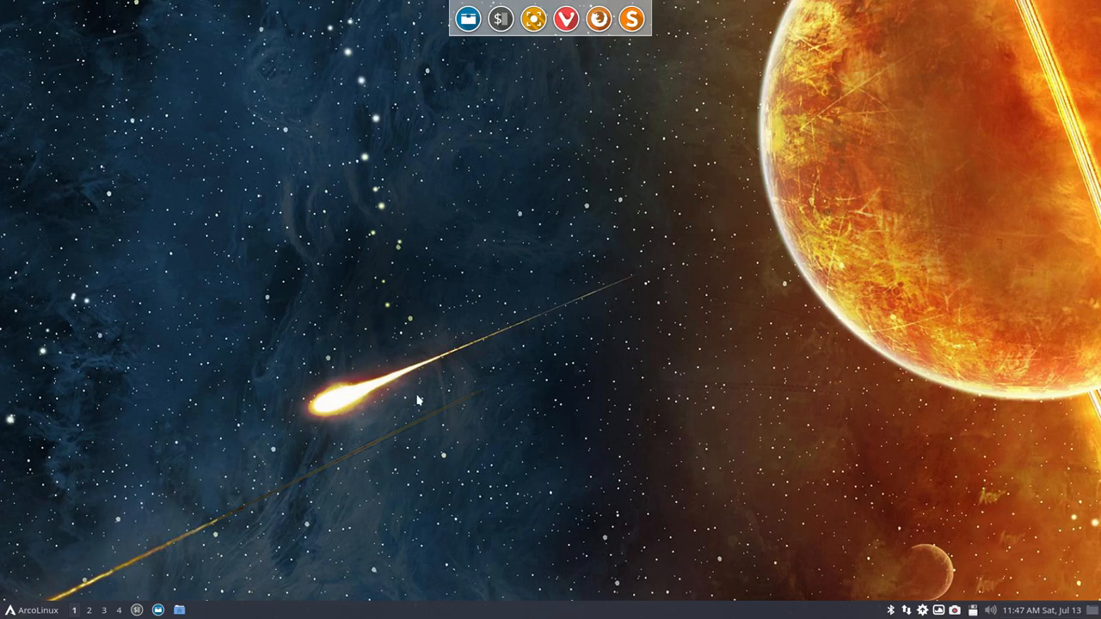
Open a terminal showing system information, select the distribution name, then close it.
{"action": "left_click", "coordinate": [467, 19]}
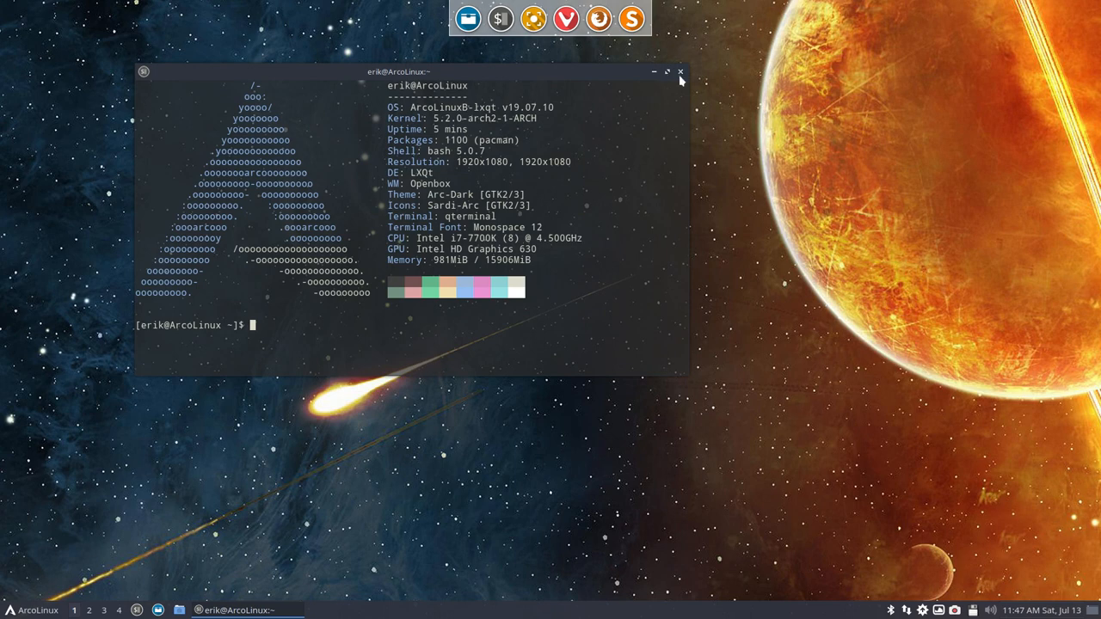
{"action": "double_click", "coordinate": [451, 106]}
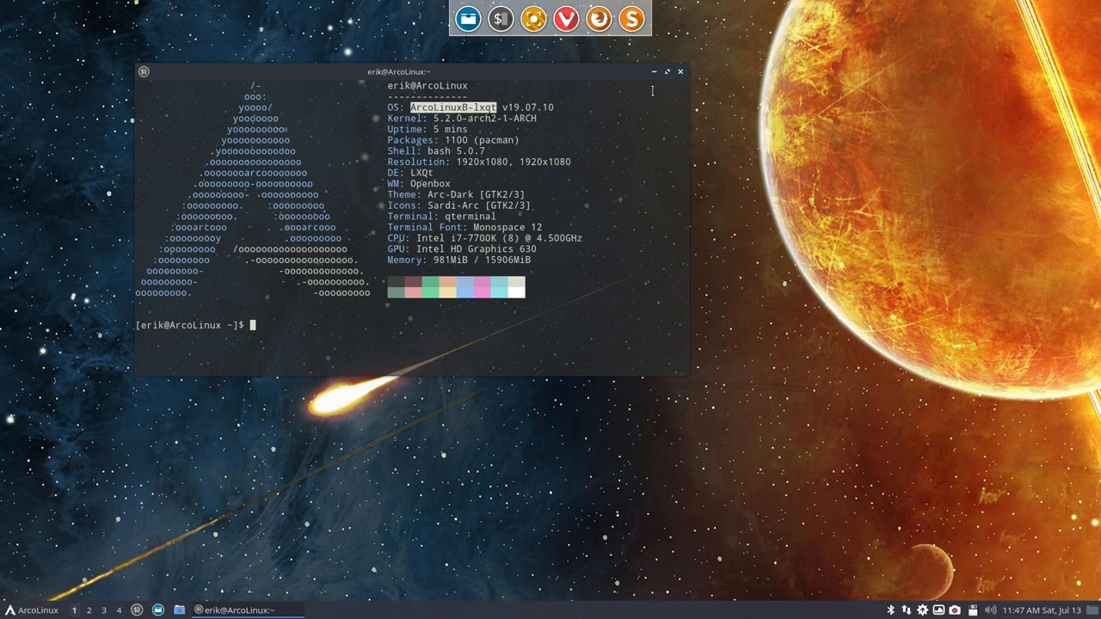
{"action": "left_click", "coordinate": [679, 71]}
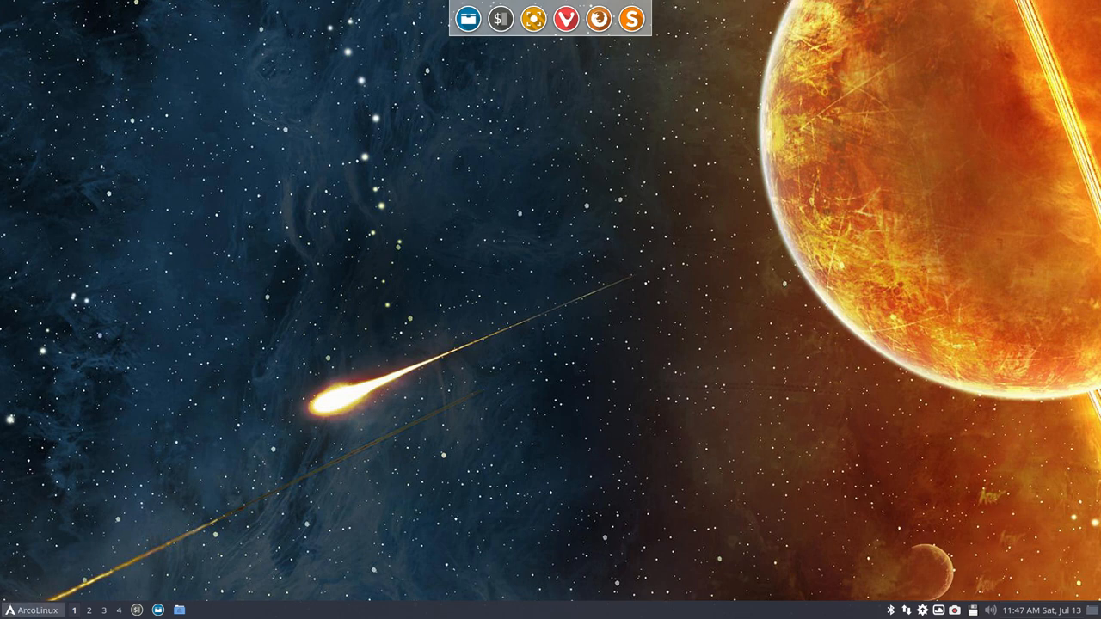
Open the file manager on the home folder, then close all file manager windows.
{"action": "left_click", "coordinate": [33, 610]}
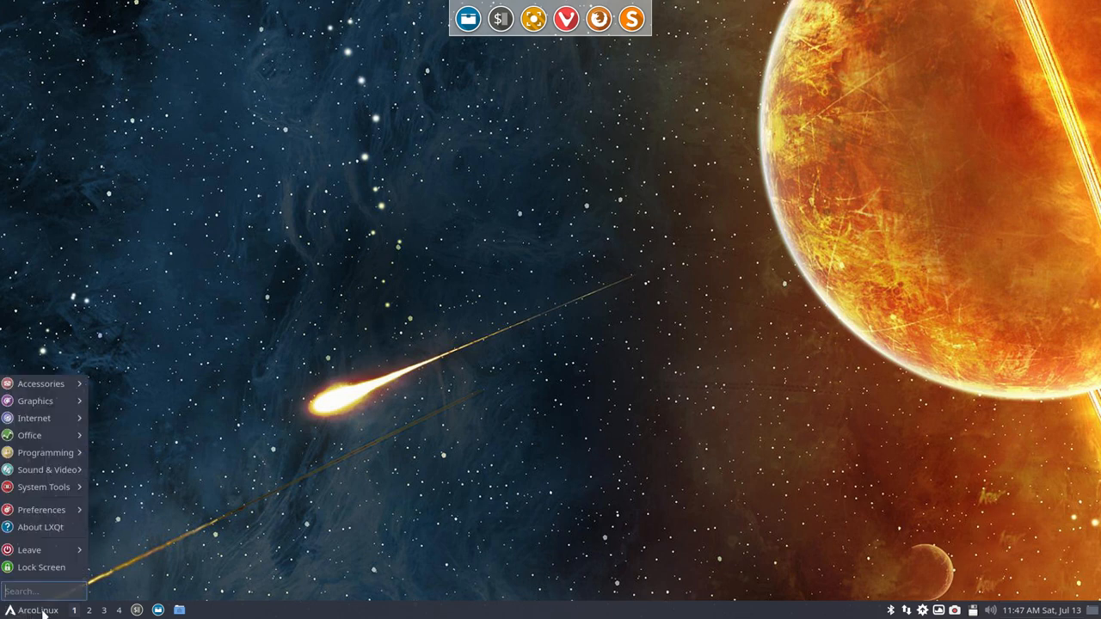
{"action": "mouse_move", "coordinate": [82, 614]}
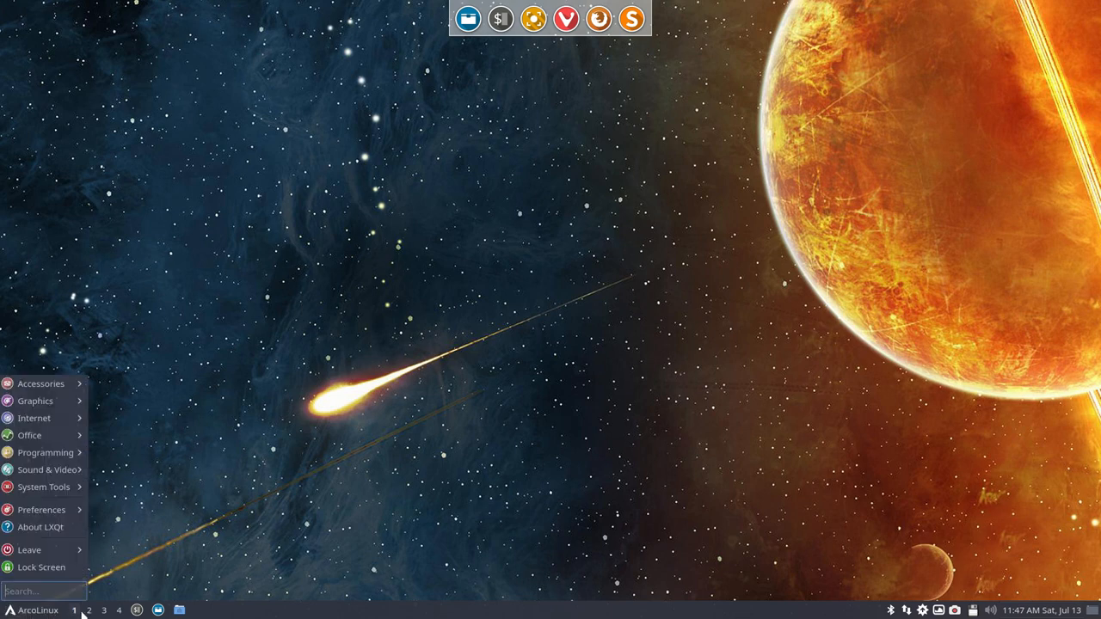
{"action": "left_click", "coordinate": [187, 598]}
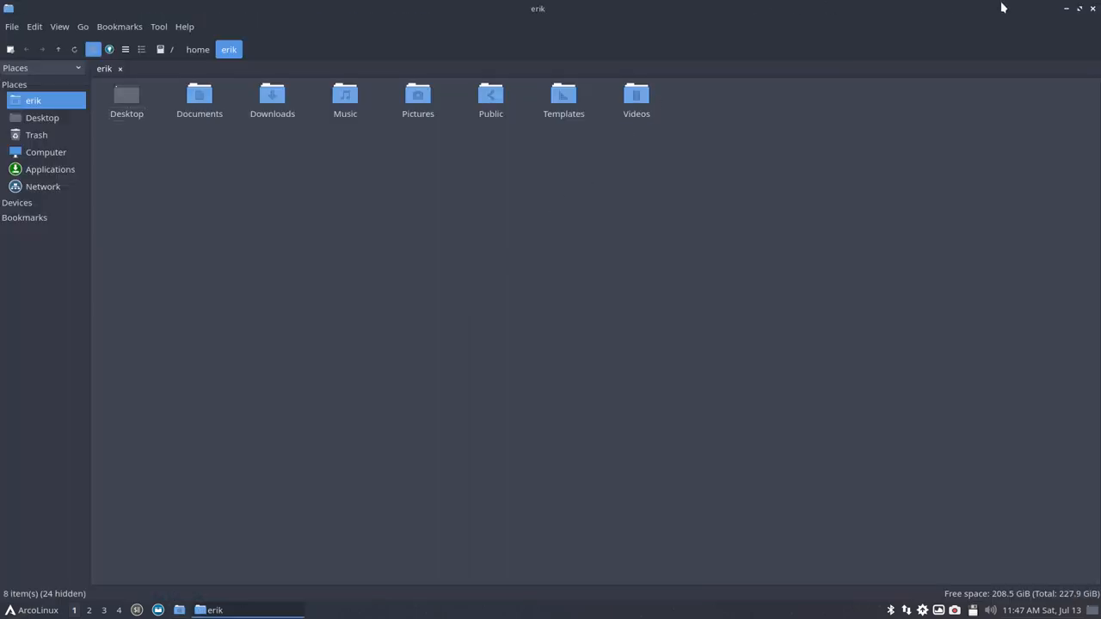
{"action": "left_click", "coordinate": [1080, 9]}
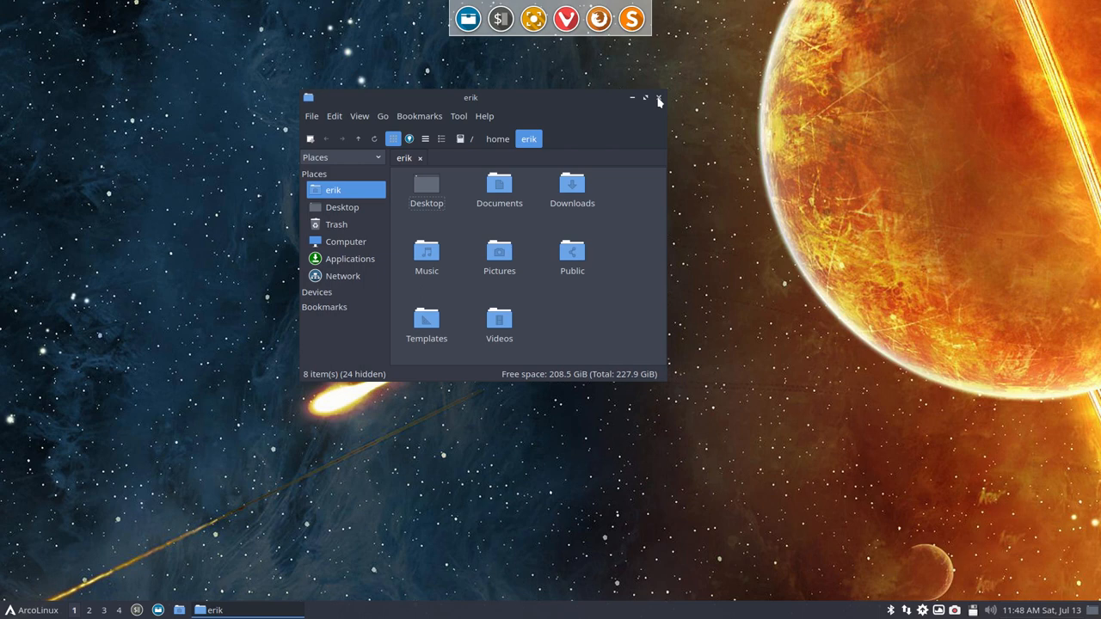
{"action": "left_click", "coordinate": [659, 98]}
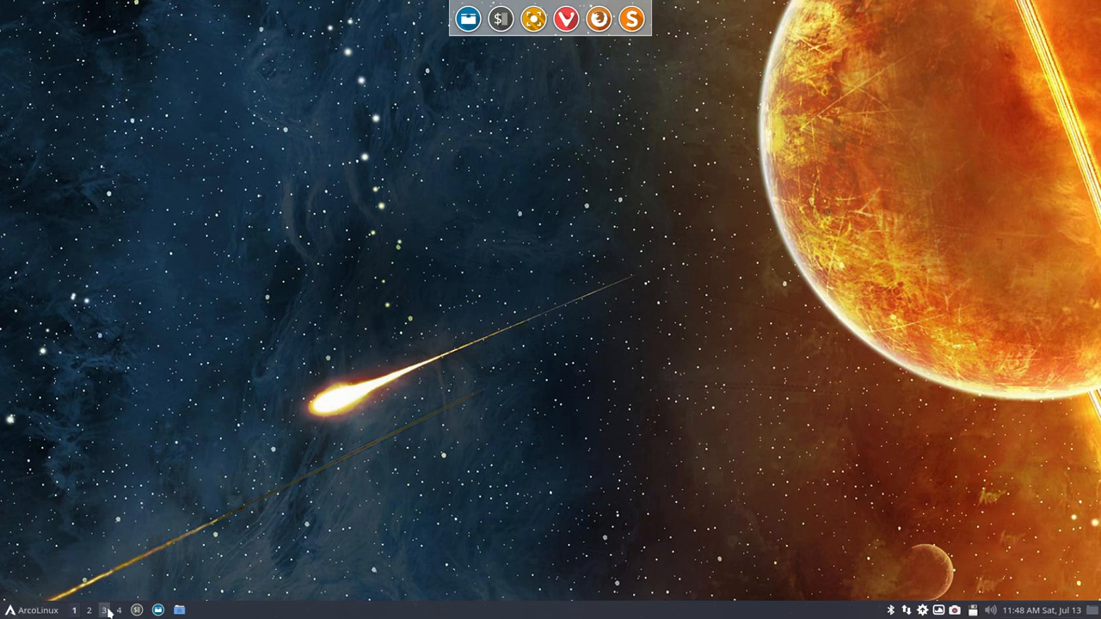
{"action": "left_click", "coordinate": [158, 610]}
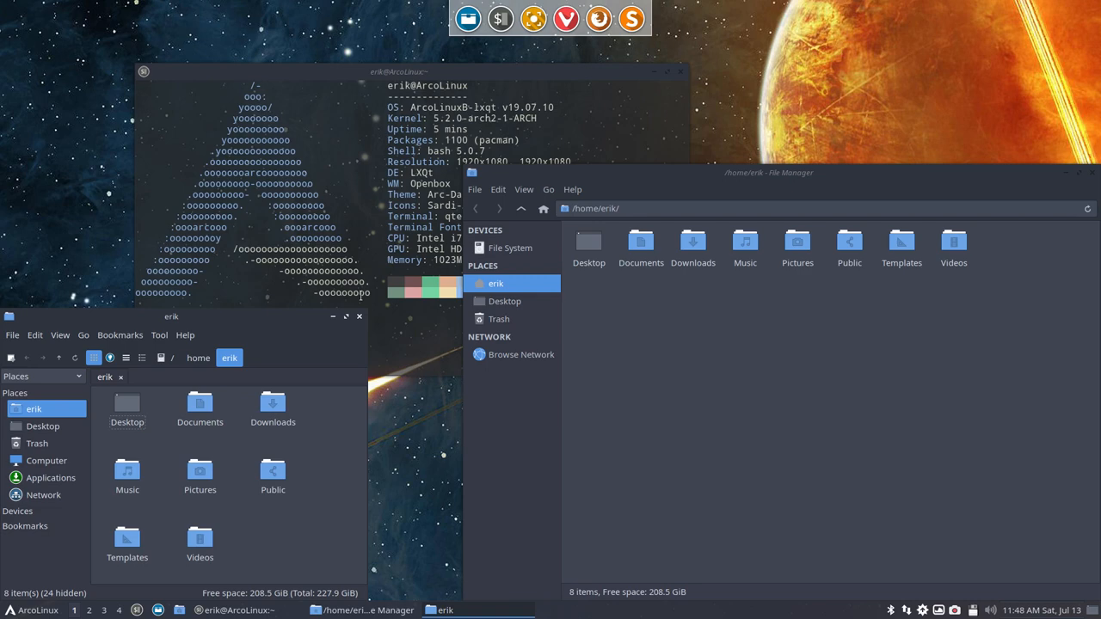
{"action": "left_click", "coordinate": [359, 317]}
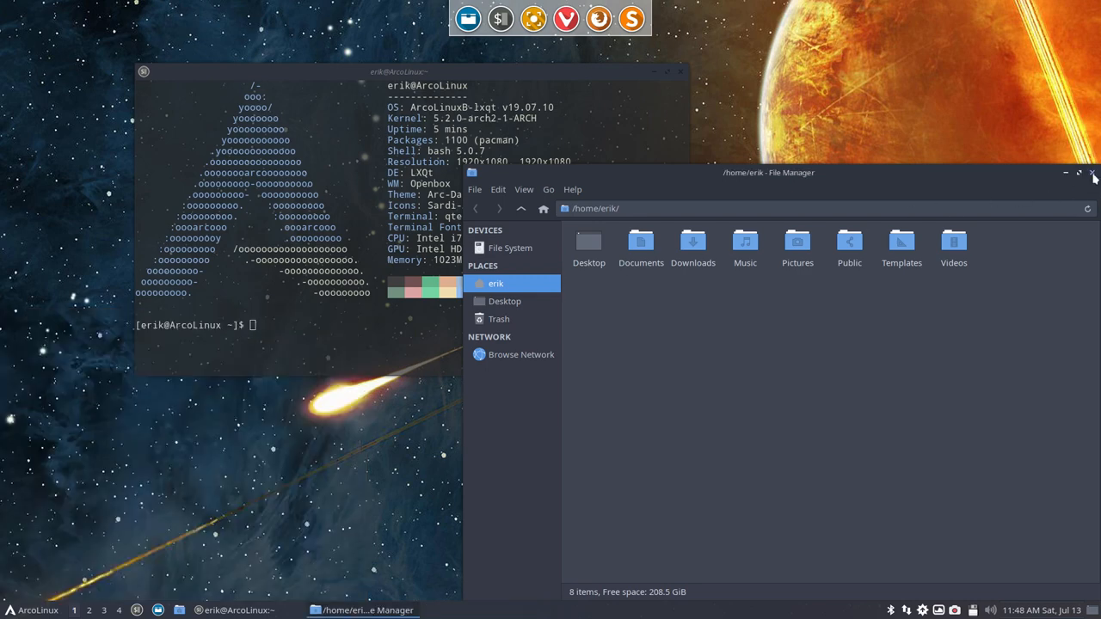
{"action": "left_click", "coordinate": [1091, 172]}
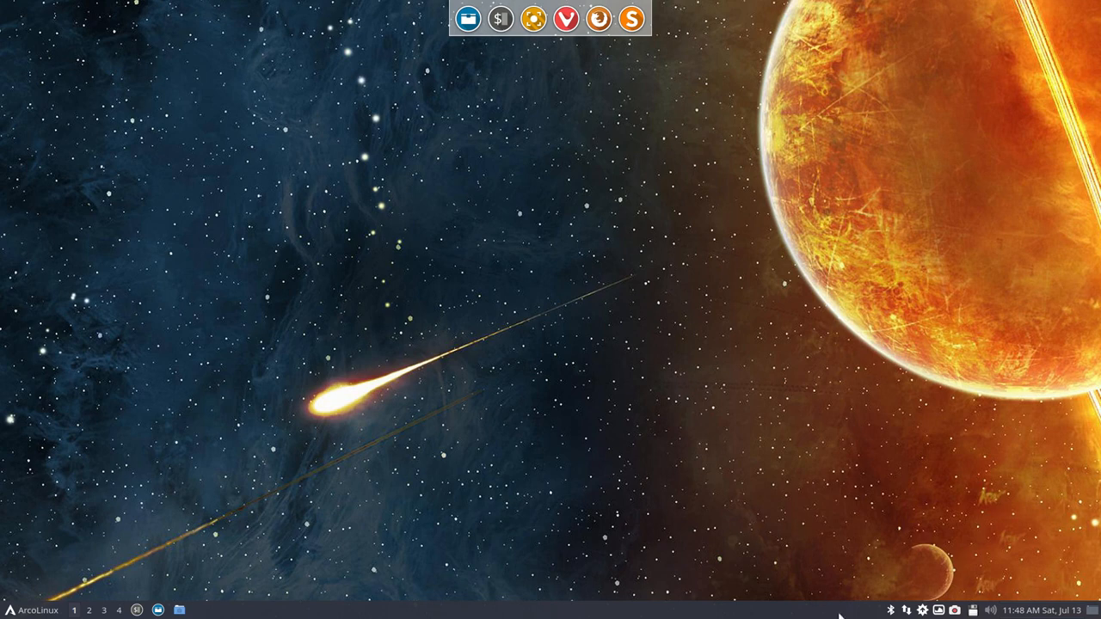
{"action": "mouse_move", "coordinate": [910, 611]}
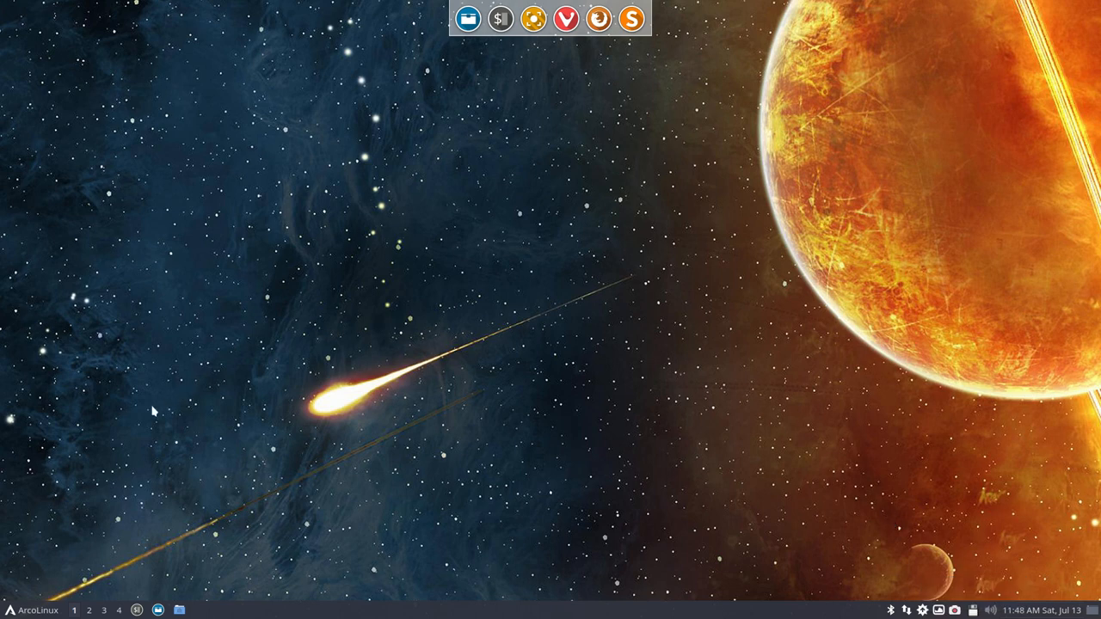
{"action": "mouse_move", "coordinate": [534, 28]}
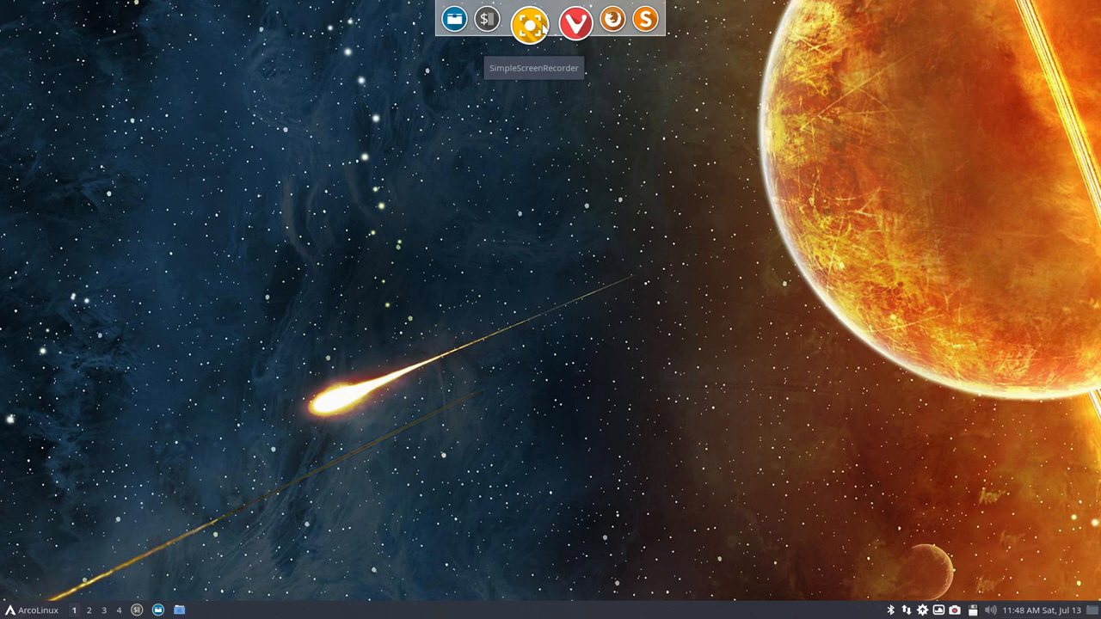
{"action": "mouse_move", "coordinate": [540, 127]}
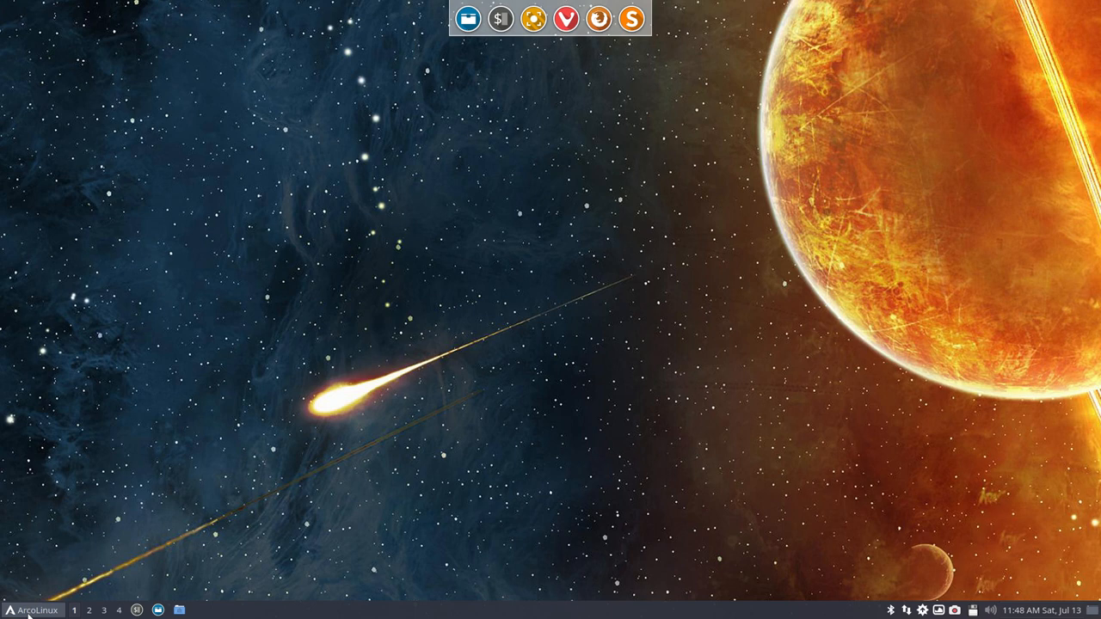
Launch Kvantum Manager via 'kv', move and quit it, then close the LXQt version window.
{"action": "left_click", "coordinate": [33, 610]}
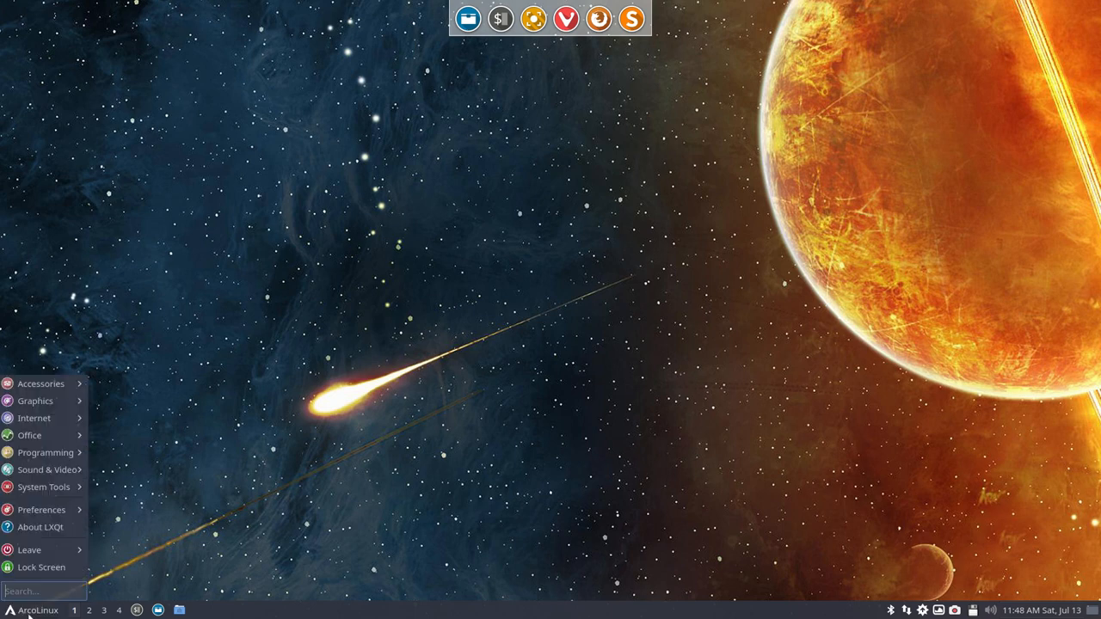
{"action": "type", "text": "kv"}
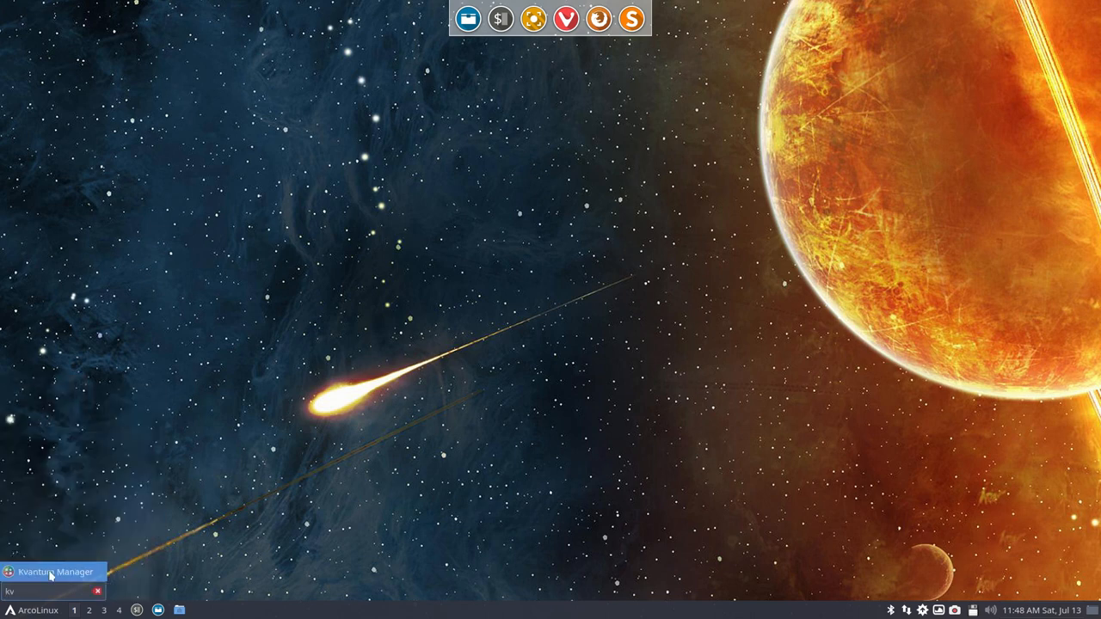
{"action": "left_click", "coordinate": [54, 572]}
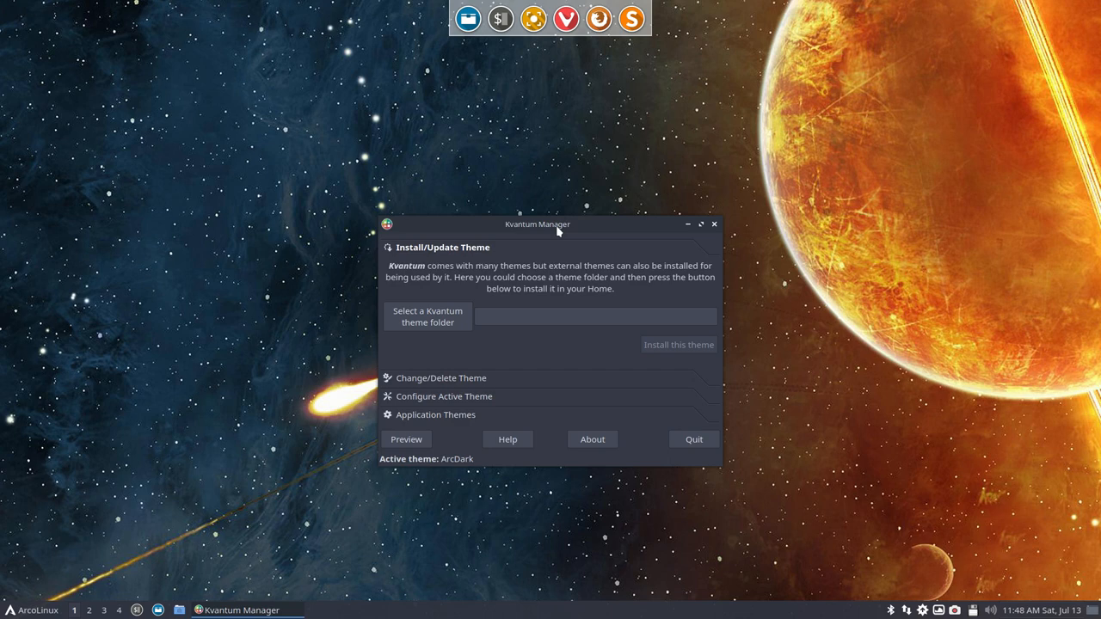
{"action": "left_click_drag", "start_coordinate": [537, 224], "coordinate": [502, 138]}
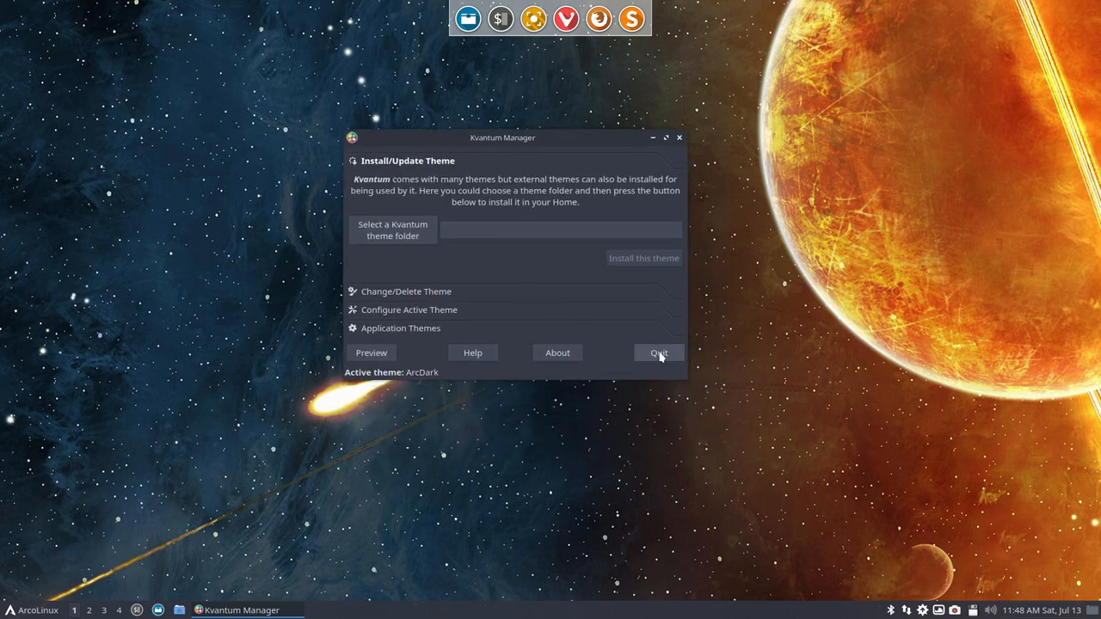
{"action": "left_click", "coordinate": [658, 352]}
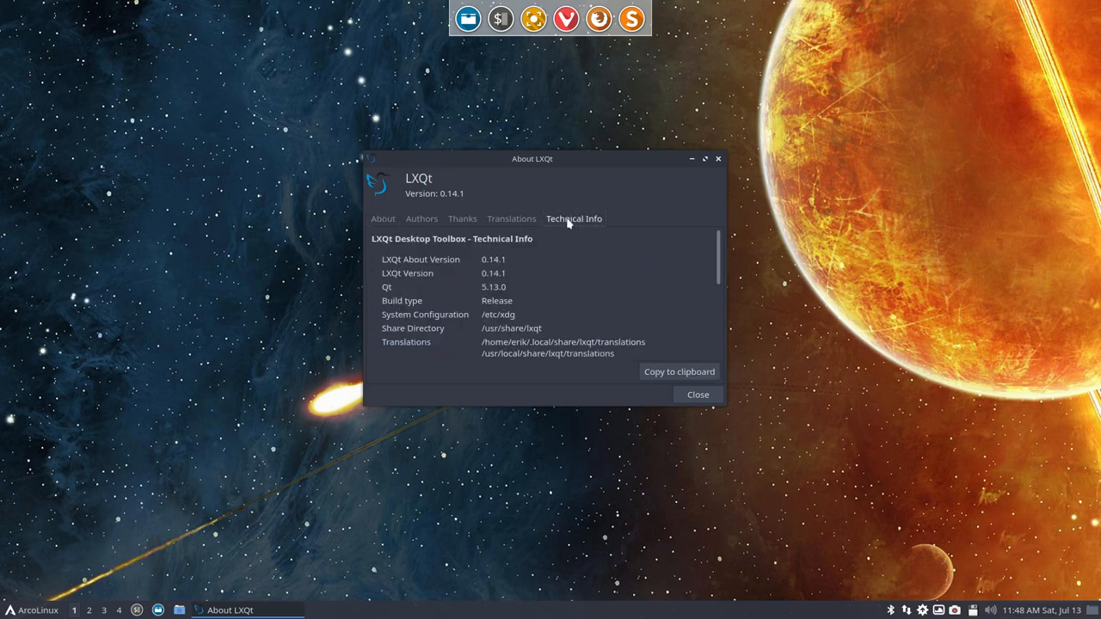
{"action": "left_click", "coordinate": [698, 394]}
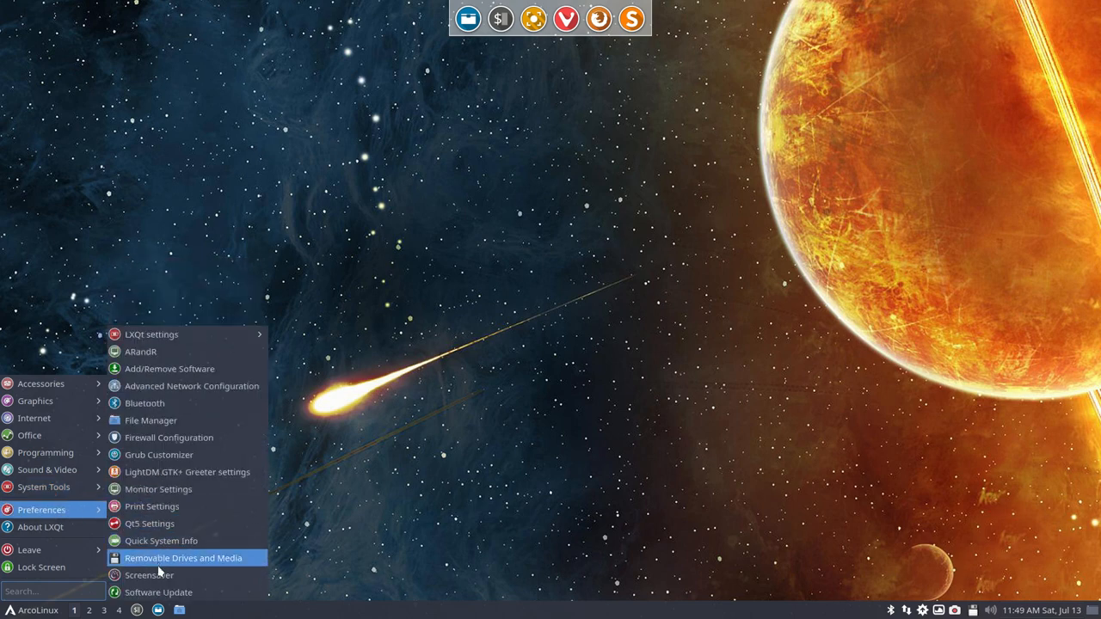
{"action": "mouse_move", "coordinate": [169, 437]}
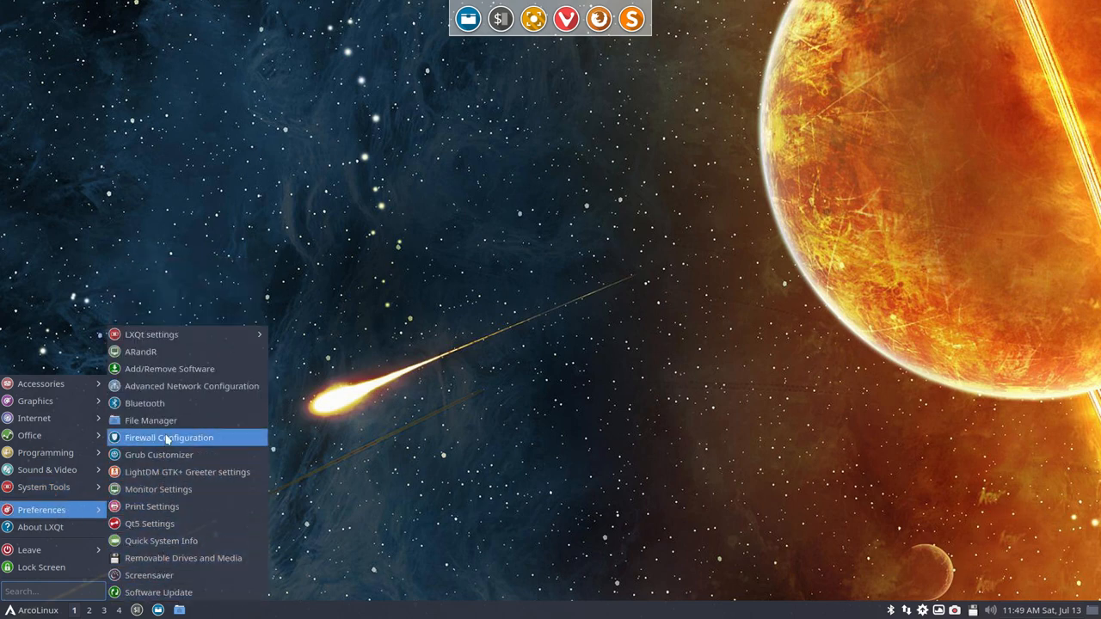
{"action": "mouse_move", "coordinate": [151, 334]}
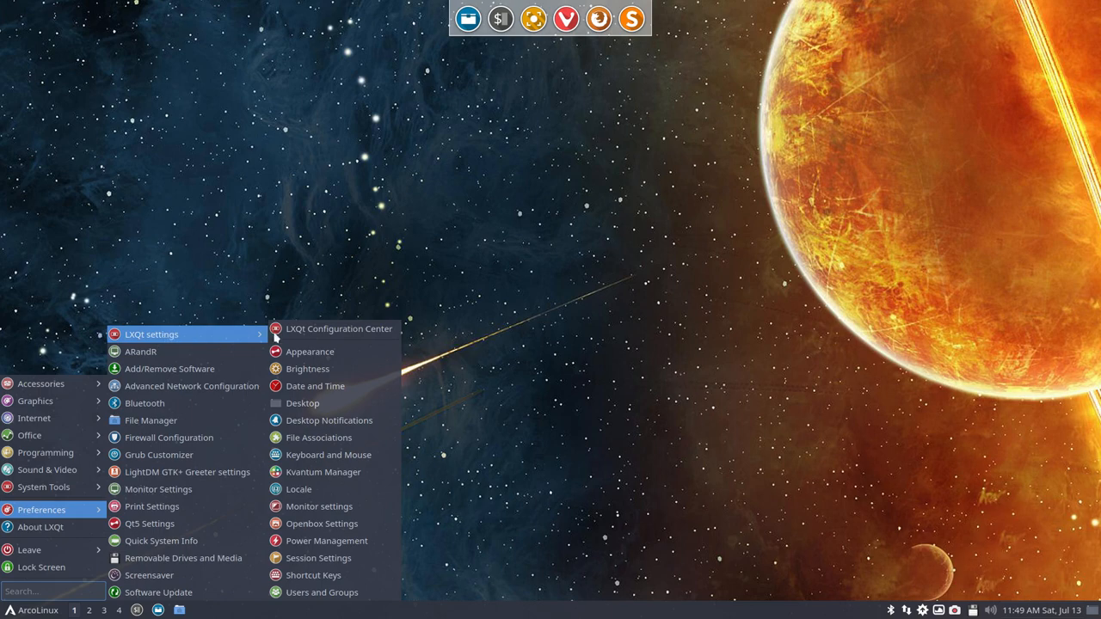
{"action": "mouse_move", "coordinate": [321, 592]}
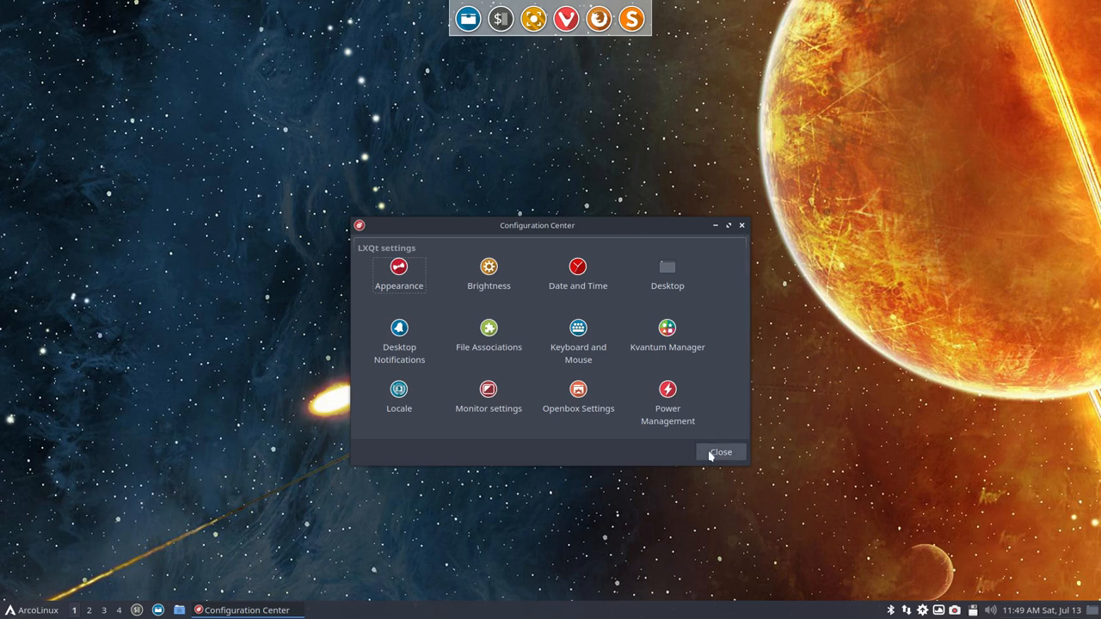
Open Appearance from the Configuration Center and switch to the Icons Theme list.
{"action": "left_click", "coordinate": [398, 267]}
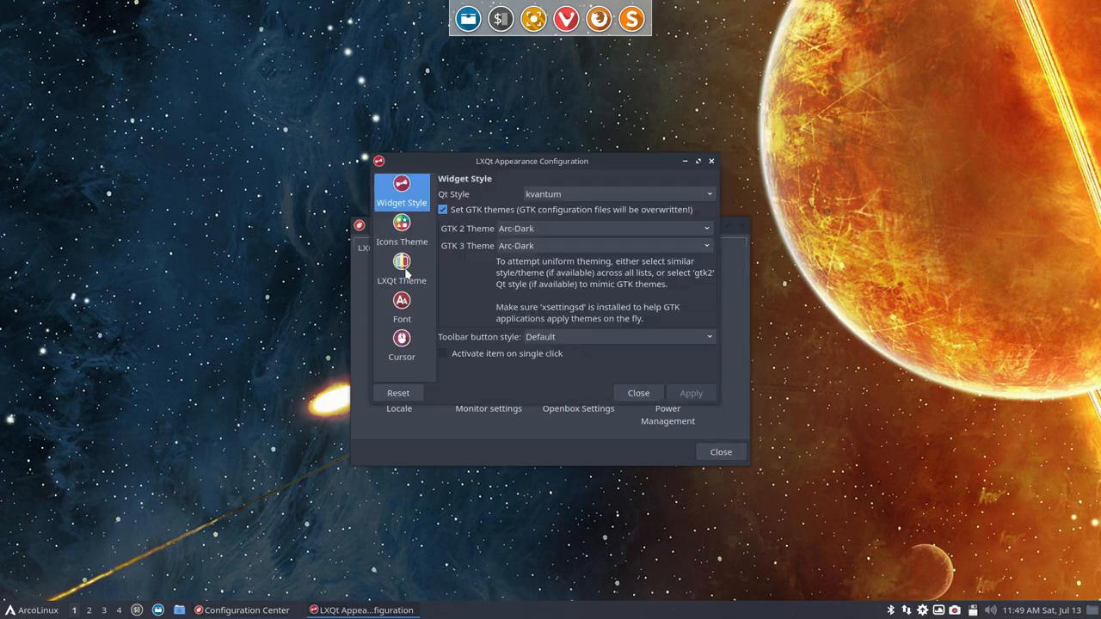
{"action": "left_click", "coordinate": [402, 267]}
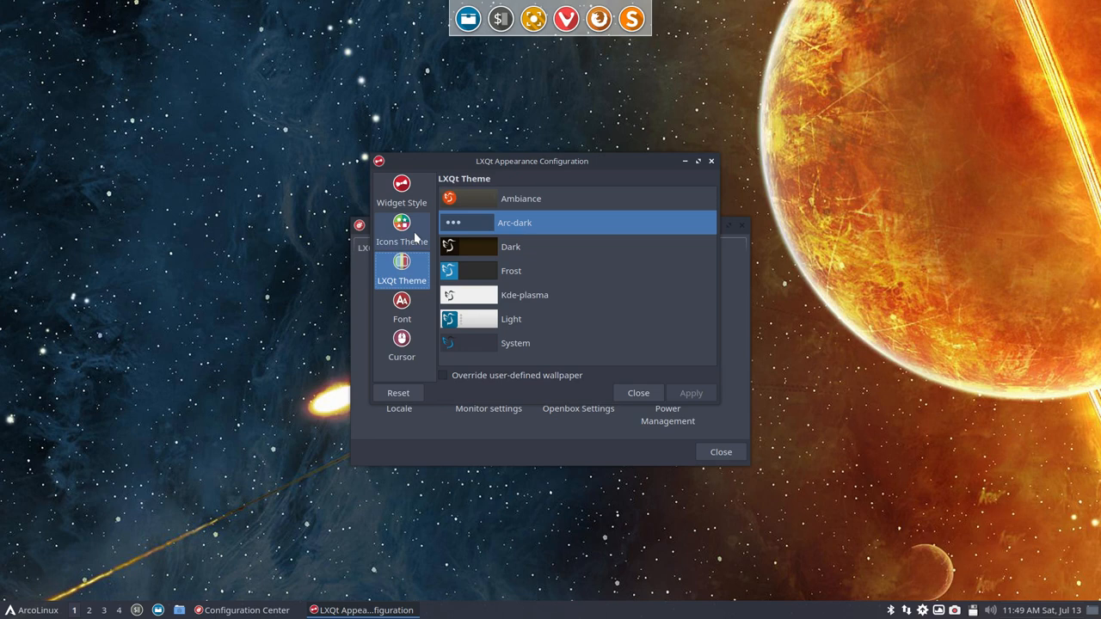
{"action": "mouse_move", "coordinate": [525, 223]}
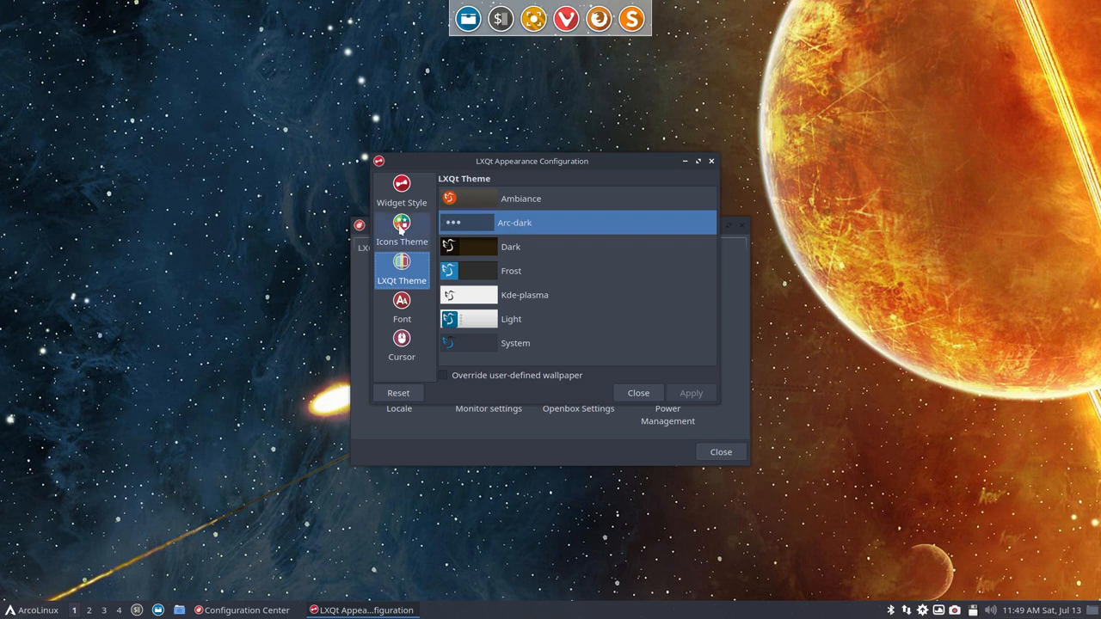
{"action": "left_click", "coordinate": [402, 230]}
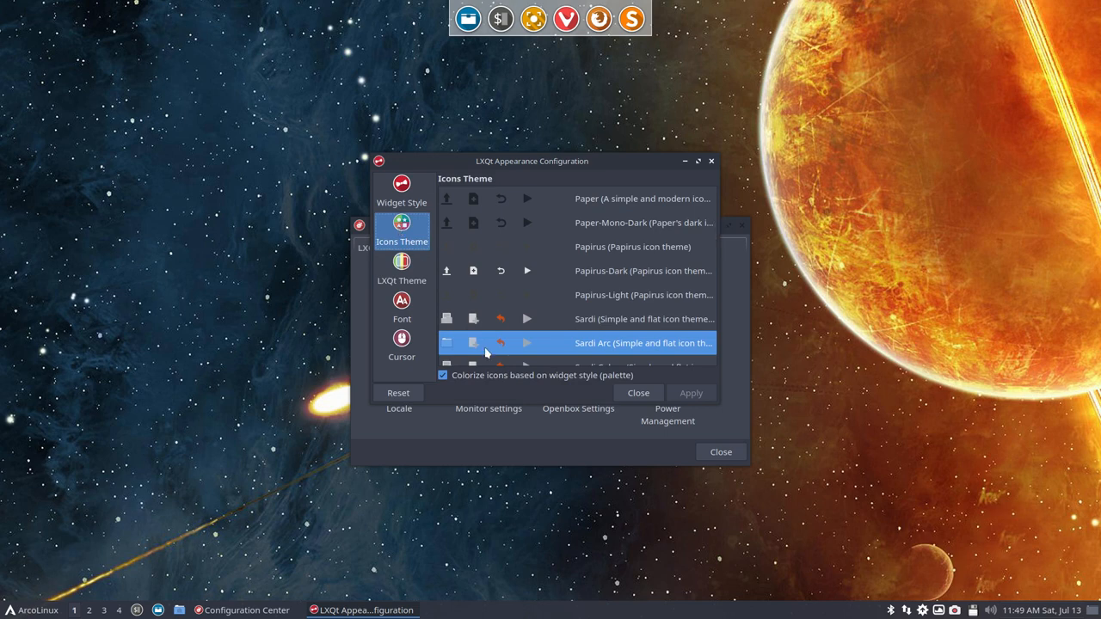
Apply the Zafiro-icons theme, accept the GTK overwrite notice, and close Appearance settings.
{"action": "scroll", "scroll_direction": "down", "scroll_amount": 3}
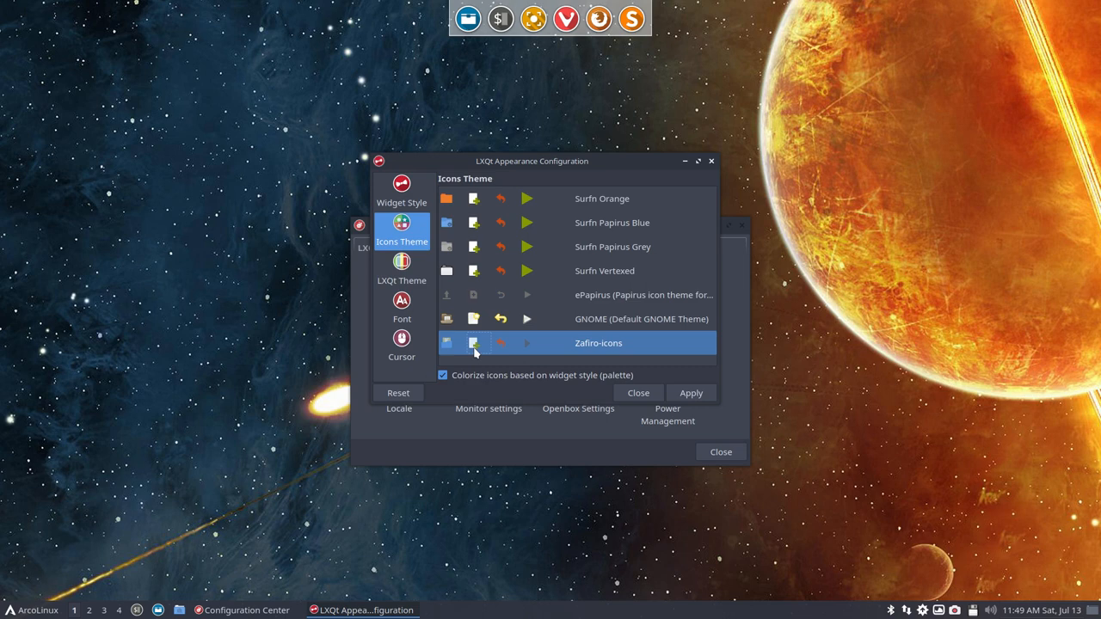
{"action": "left_click", "coordinate": [690, 393]}
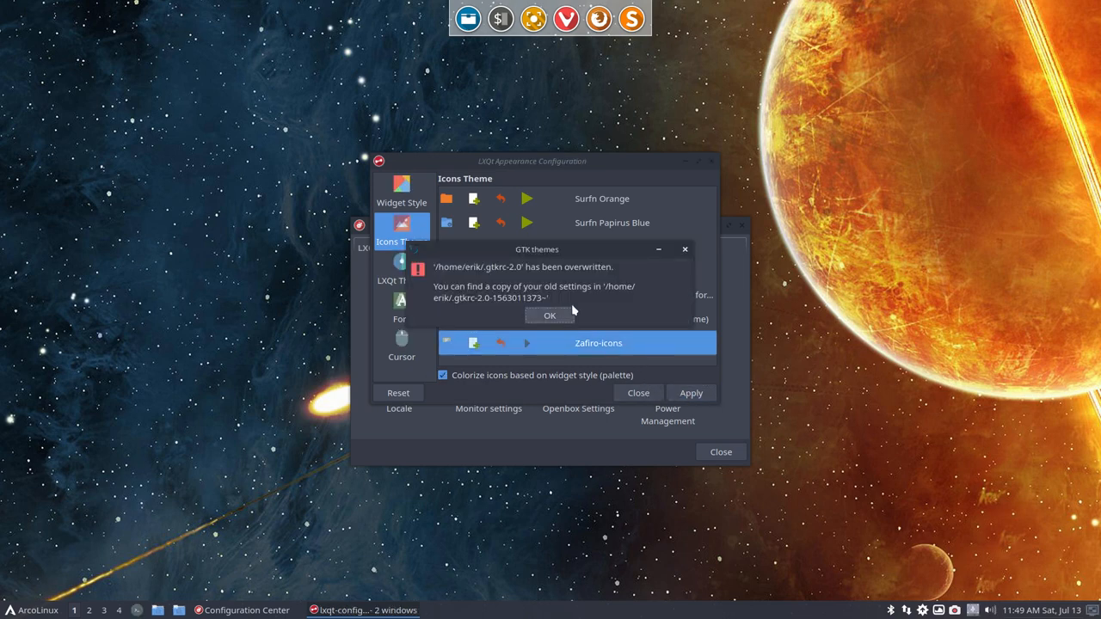
{"action": "left_click", "coordinate": [549, 316]}
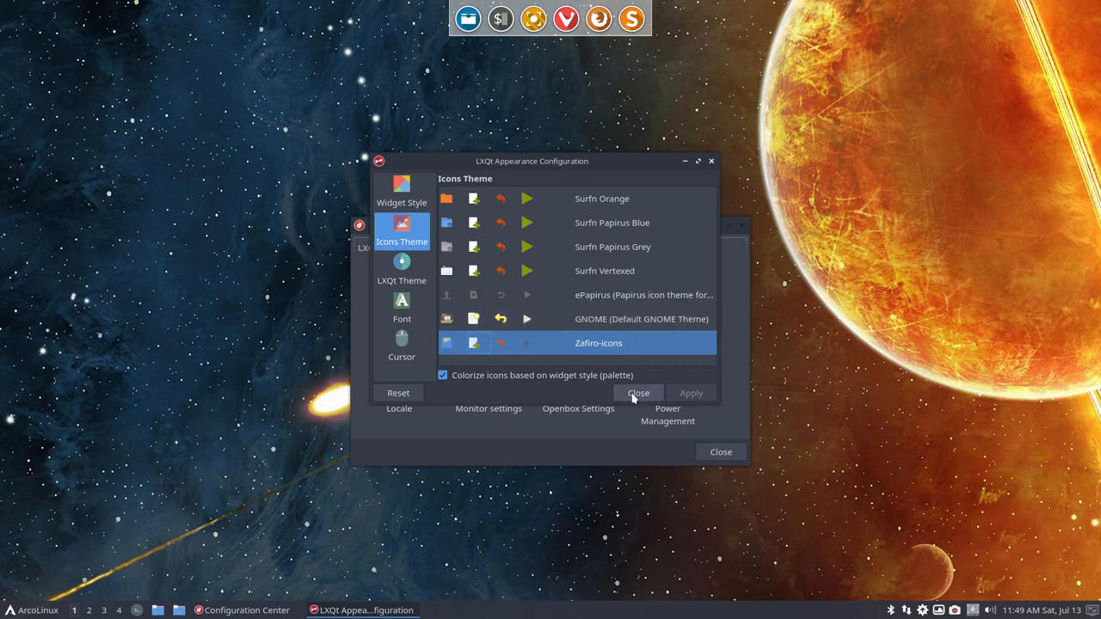
{"action": "left_click", "coordinate": [639, 393]}
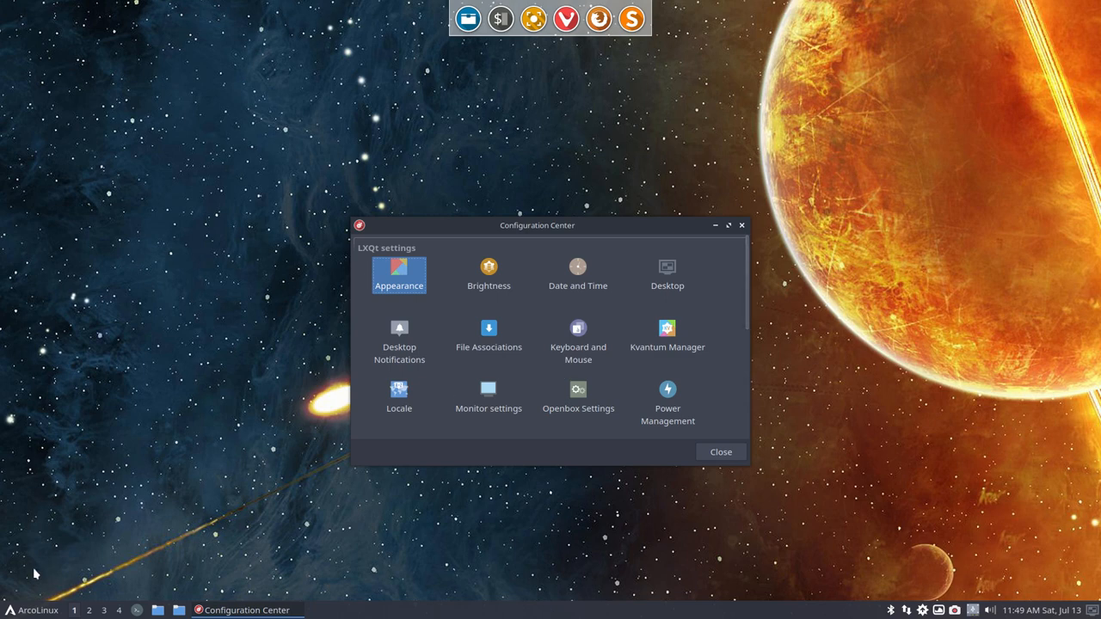
{"action": "left_click", "coordinate": [35, 610]}
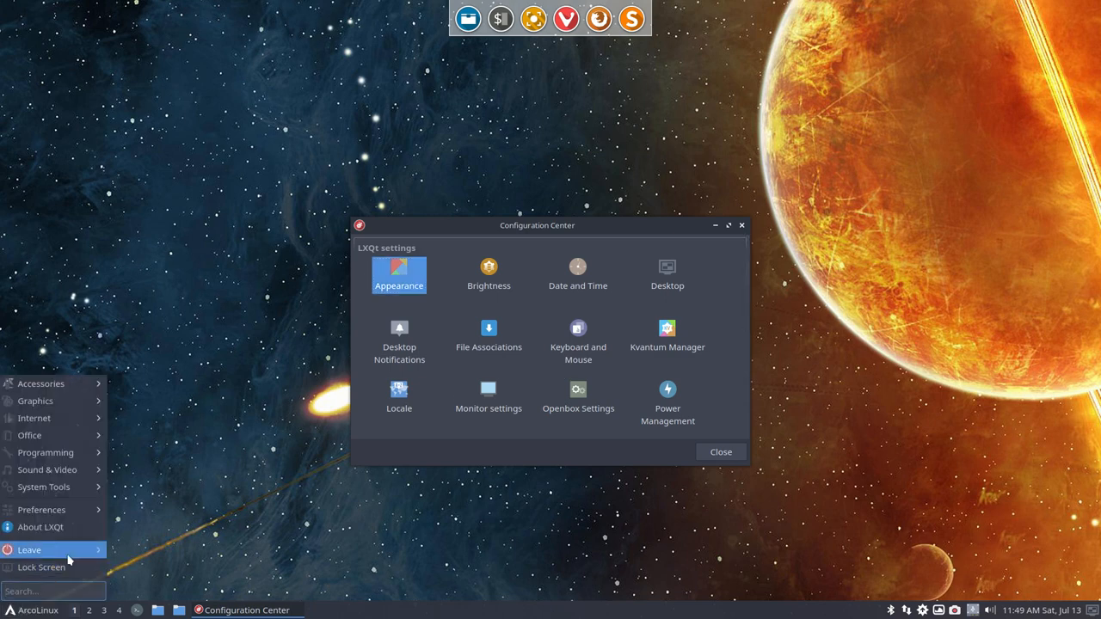
{"action": "left_click", "coordinate": [40, 509]}
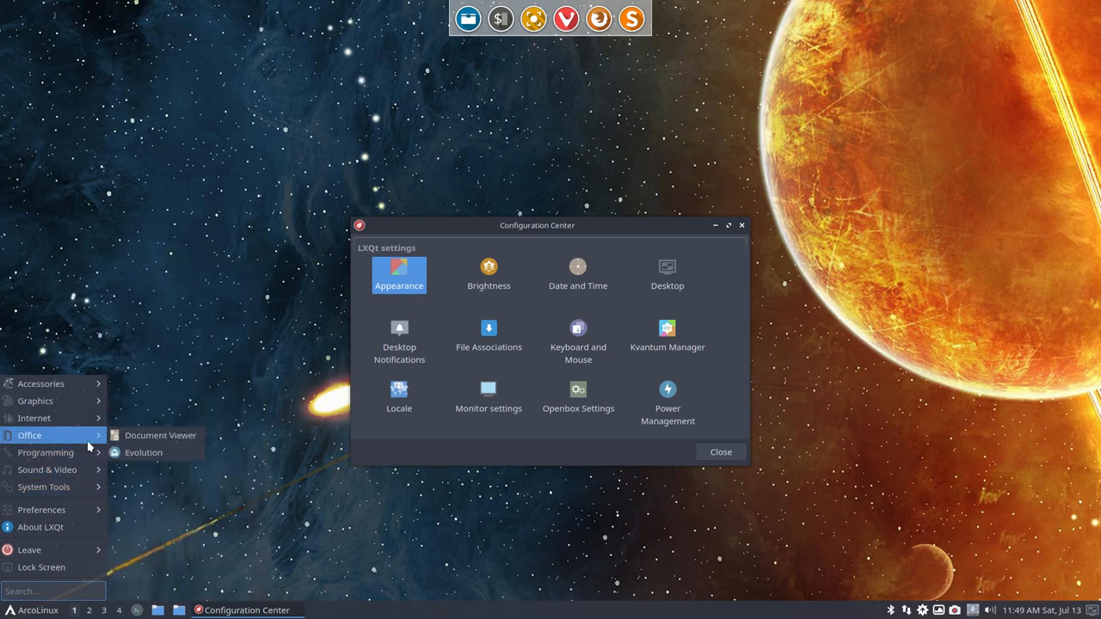
{"action": "mouse_move", "coordinate": [40, 383]}
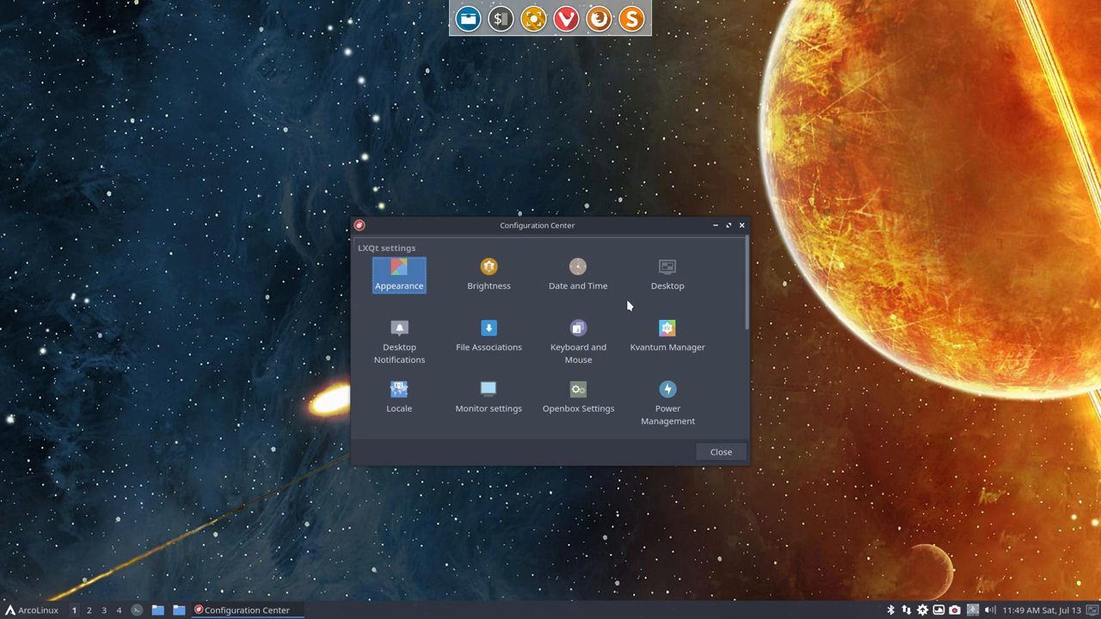
Move the Configuration Center up-left and enlarge it to reveal every settings module.
{"action": "left_click_drag", "start_coordinate": [537, 225], "coordinate": [440, 141]}
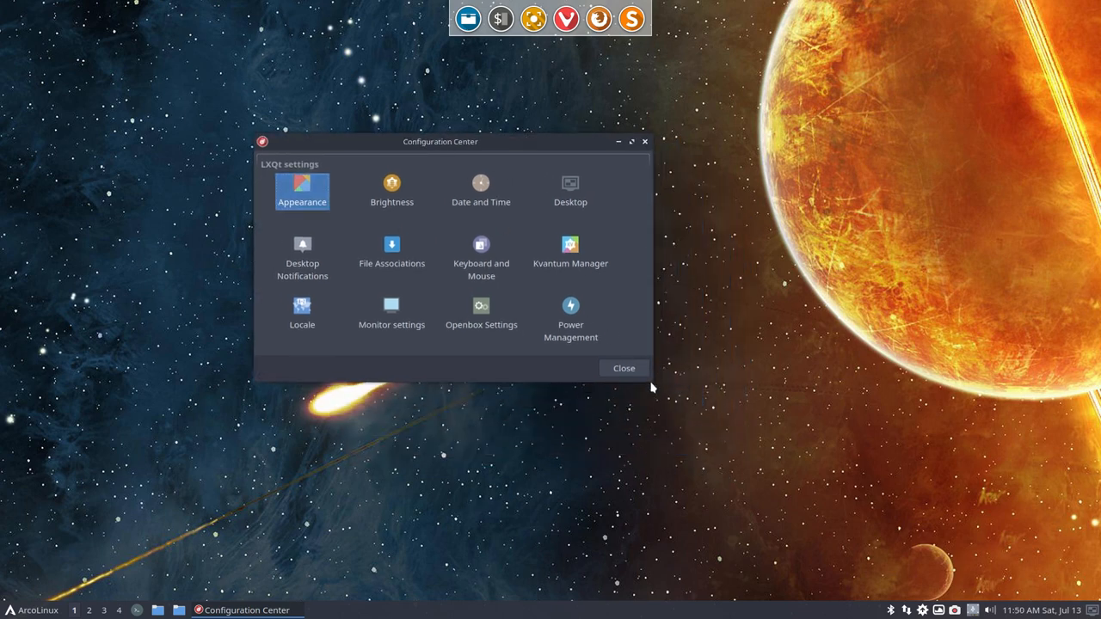
{"action": "mouse_move", "coordinate": [650, 383]}
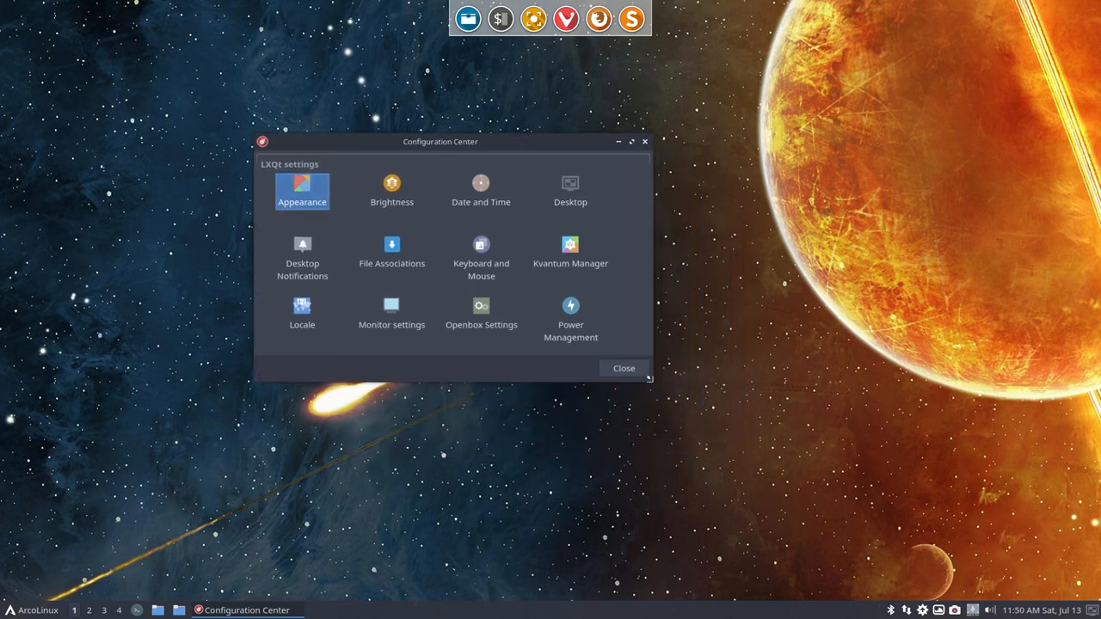
{"action": "left_click_drag", "start_coordinate": [649, 378], "coordinate": [792, 504]}
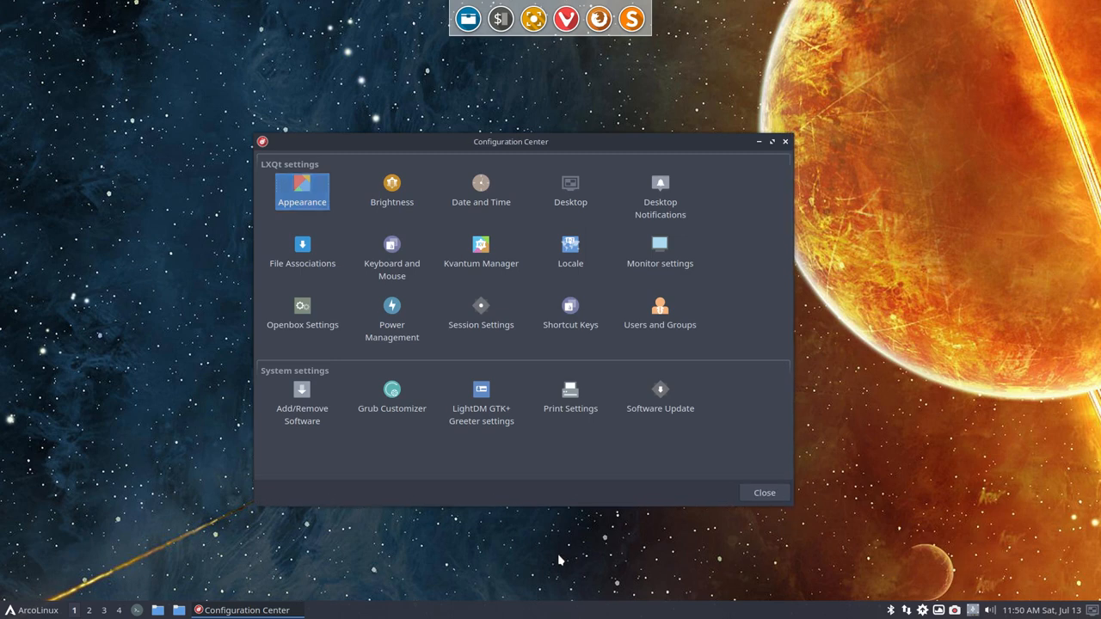
{"action": "mouse_move", "coordinate": [494, 262]}
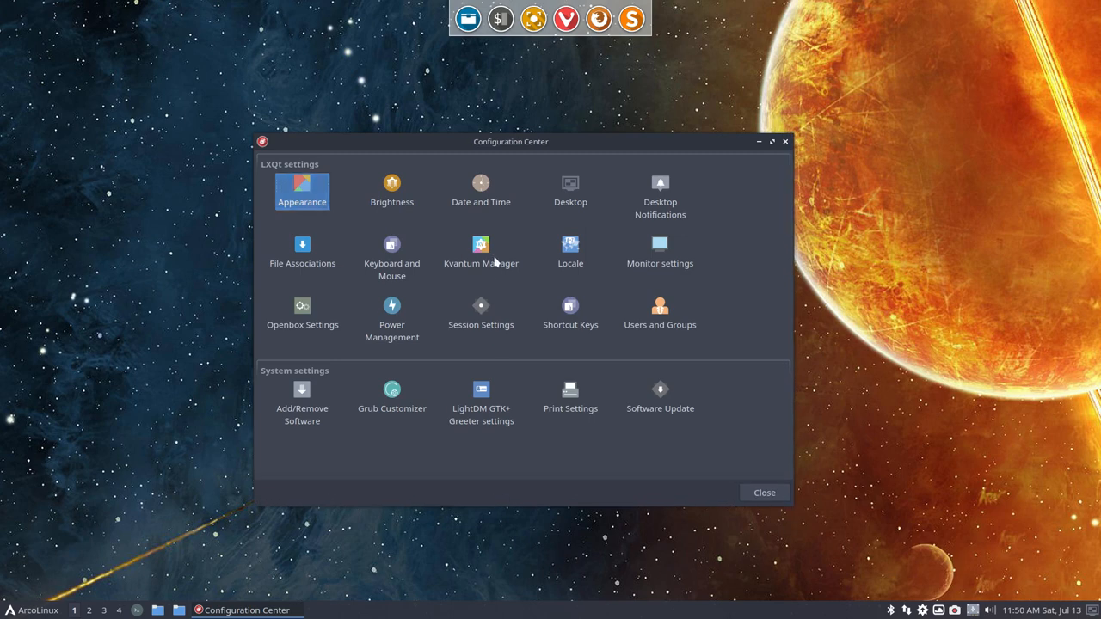
{"action": "mouse_move", "coordinate": [466, 256]}
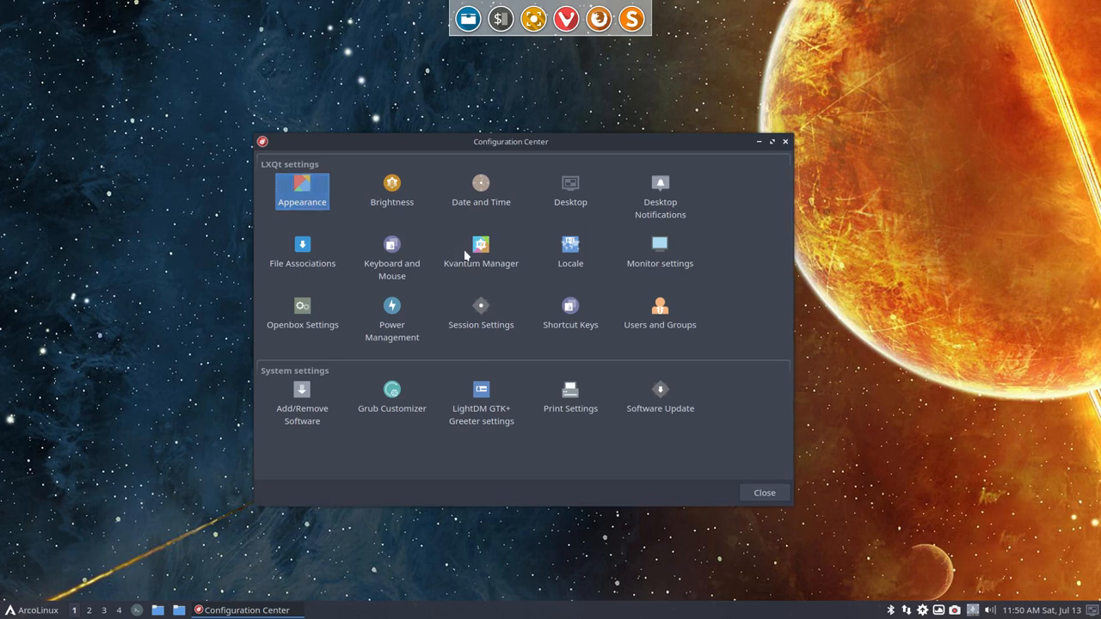
{"action": "mouse_move", "coordinate": [617, 284]}
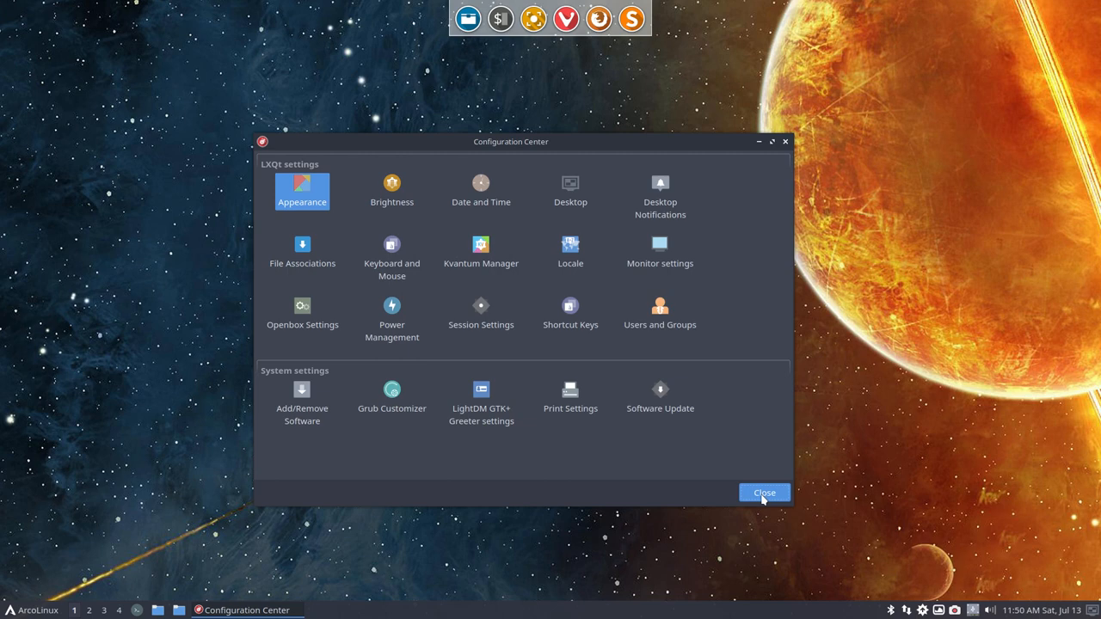
Close the Configuration Center and apply the geometric-peaks wallpaper through Desktop Preferences.
{"action": "left_click", "coordinate": [763, 493]}
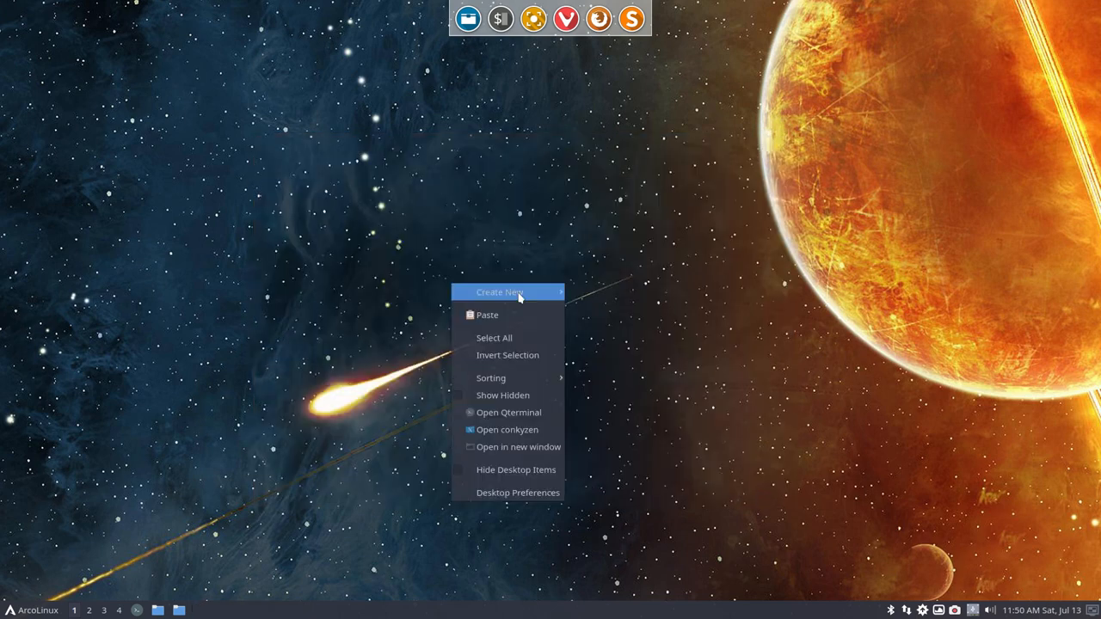
{"action": "mouse_move", "coordinate": [517, 492]}
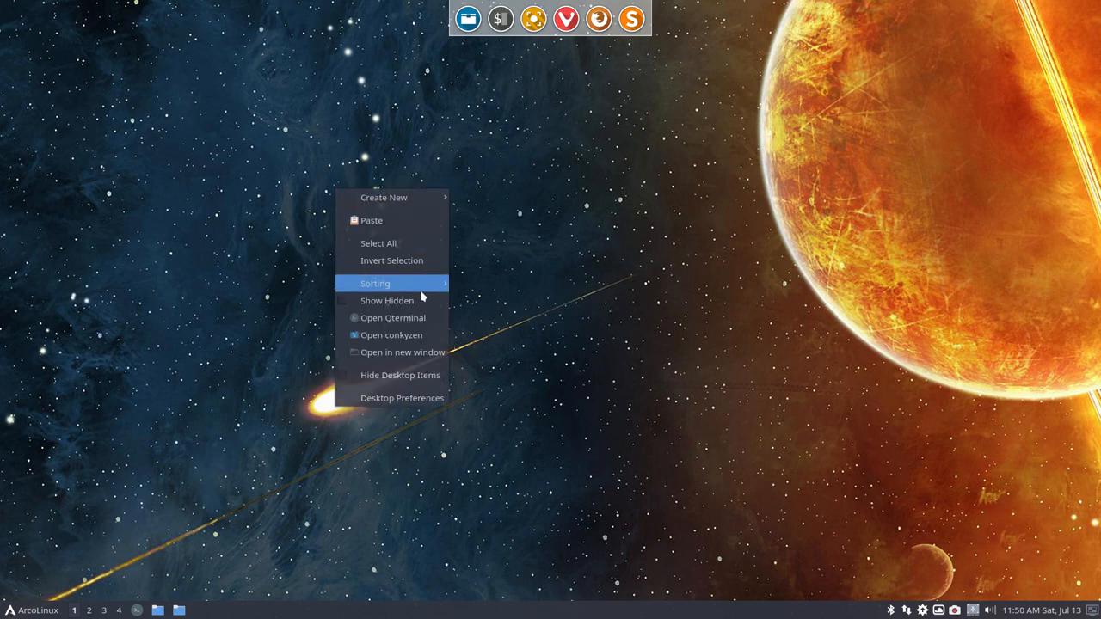
{"action": "mouse_move", "coordinate": [391, 335]}
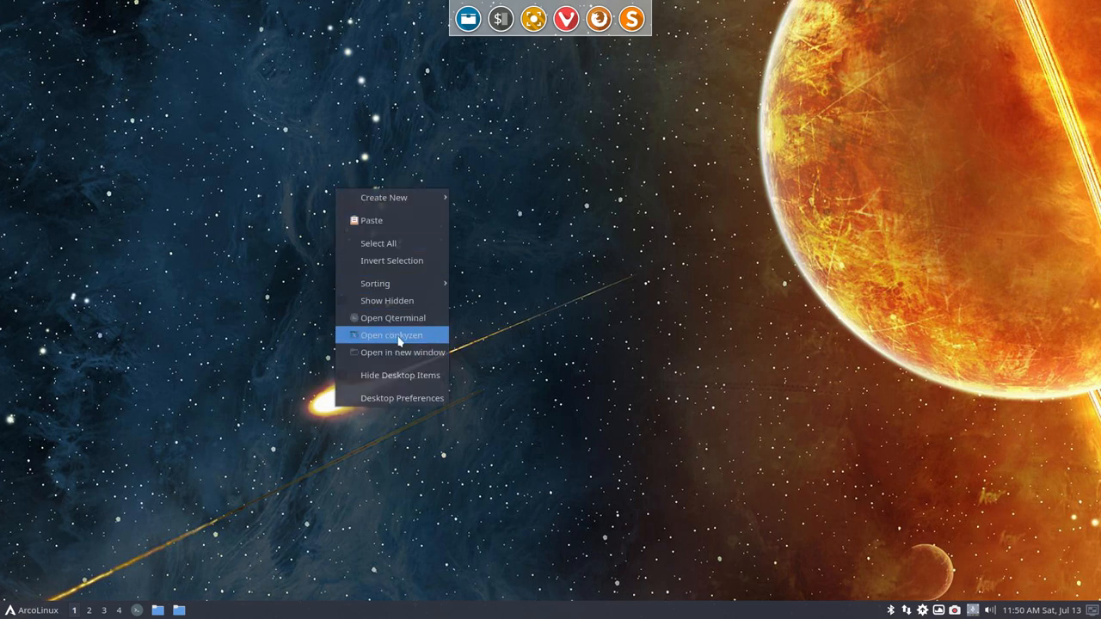
{"action": "mouse_move", "coordinate": [401, 397]}
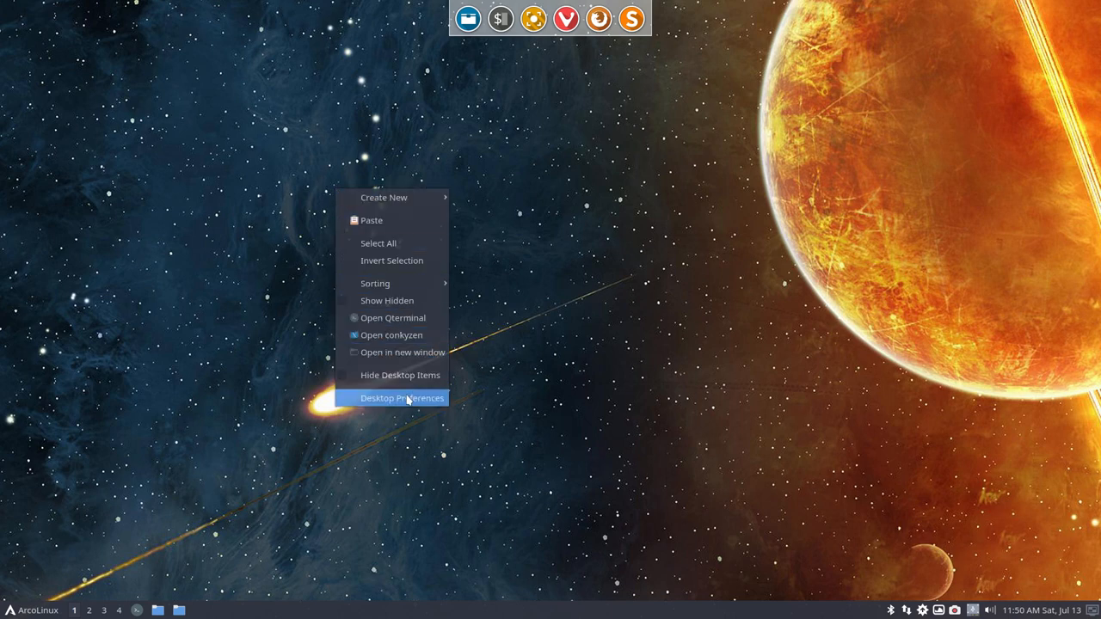
{"action": "left_click", "coordinate": [401, 397]}
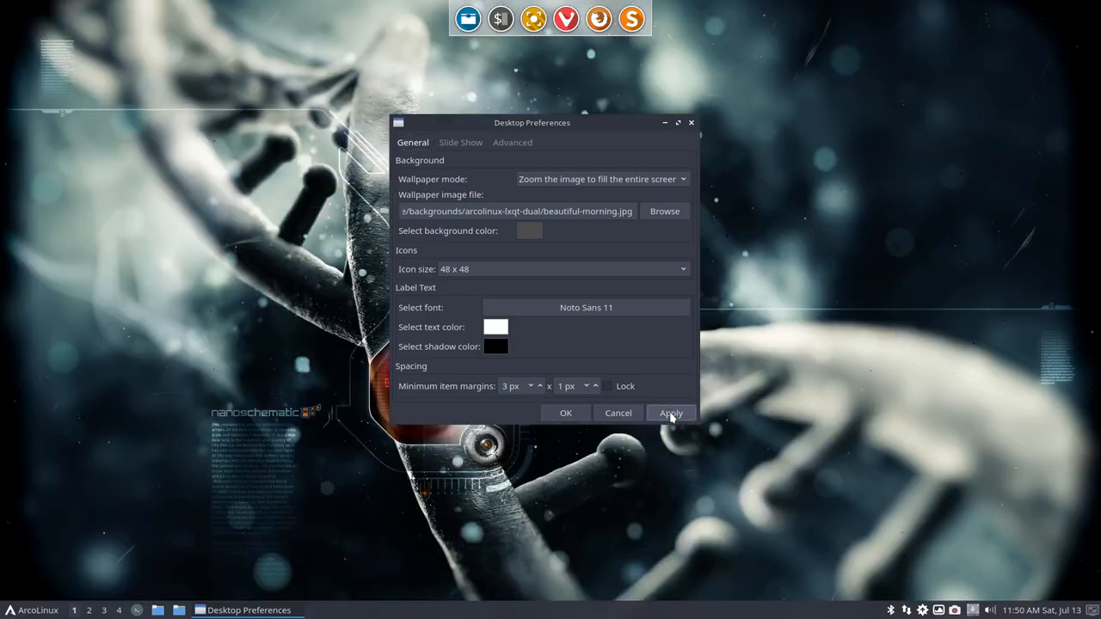
{"action": "left_click", "coordinate": [671, 413]}
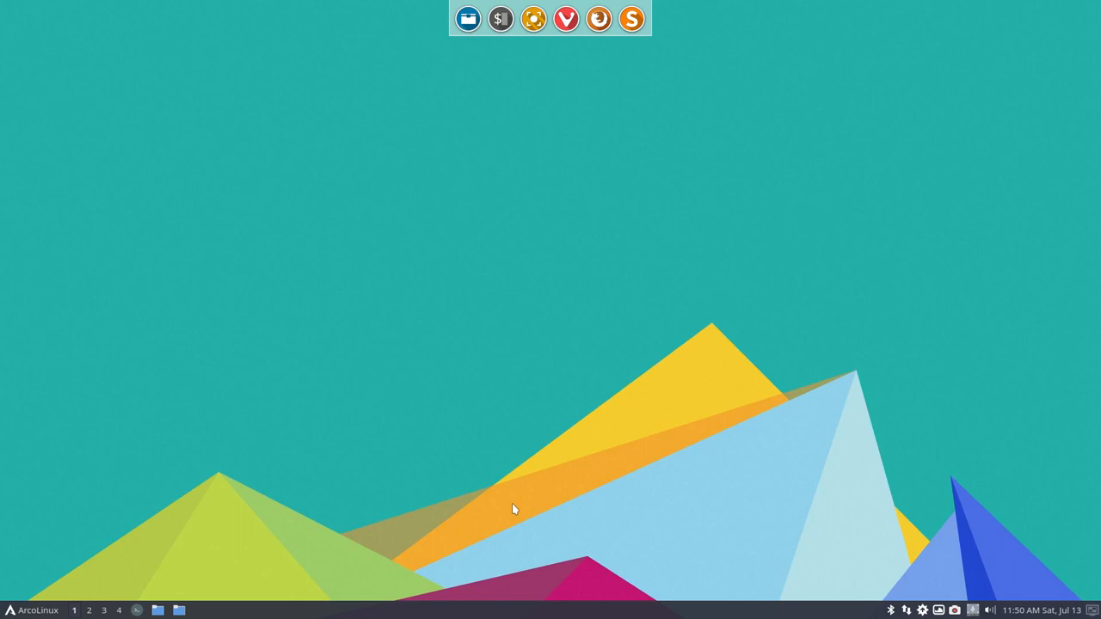
Dismiss the desktop context menu and bring up the ArcoLinux application menu.
{"action": "right_click", "coordinate": [514, 508]}
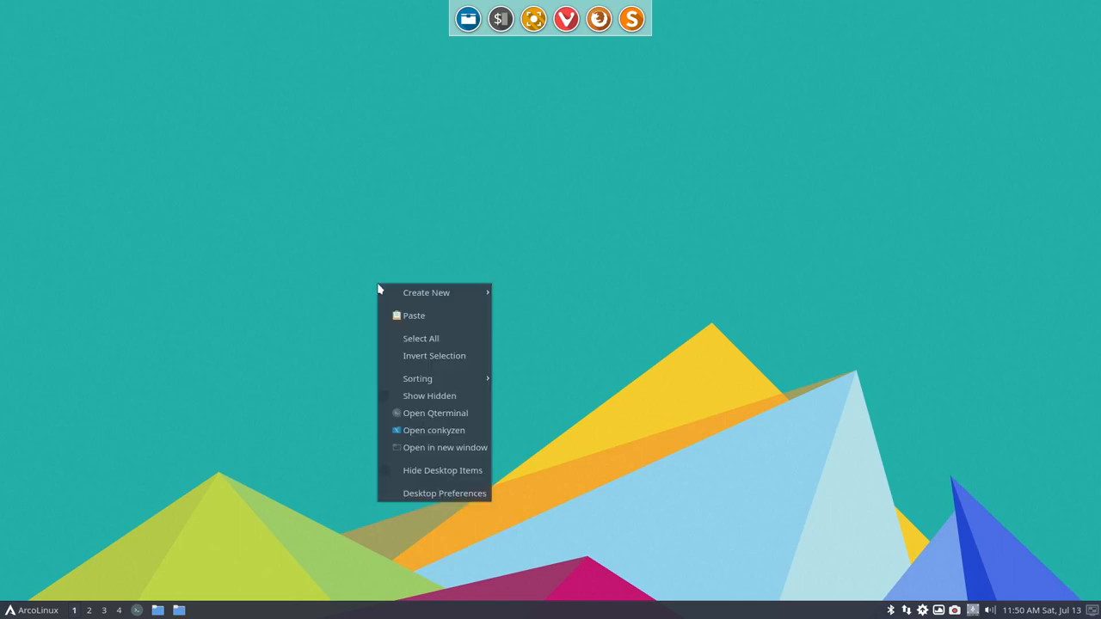
{"action": "left_click", "coordinate": [324, 283]}
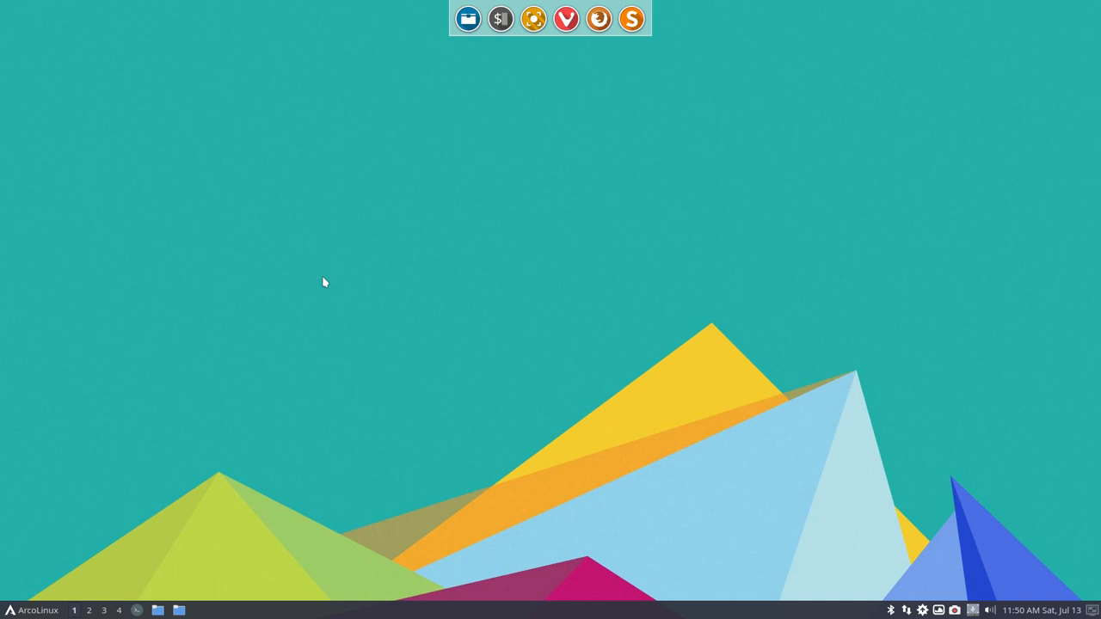
{"action": "left_click", "coordinate": [35, 610]}
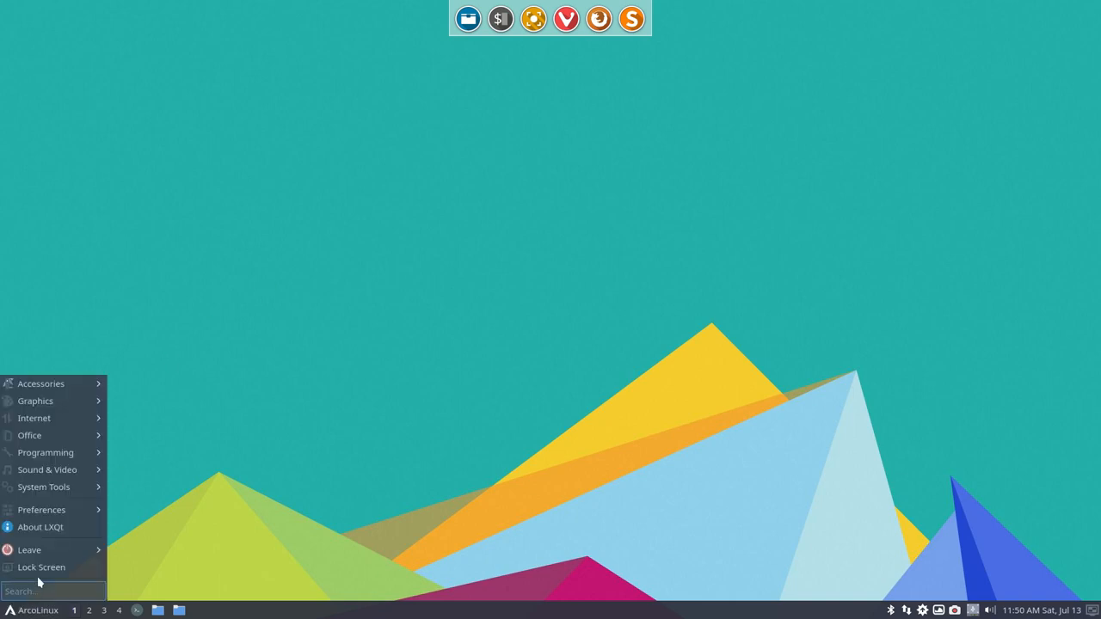